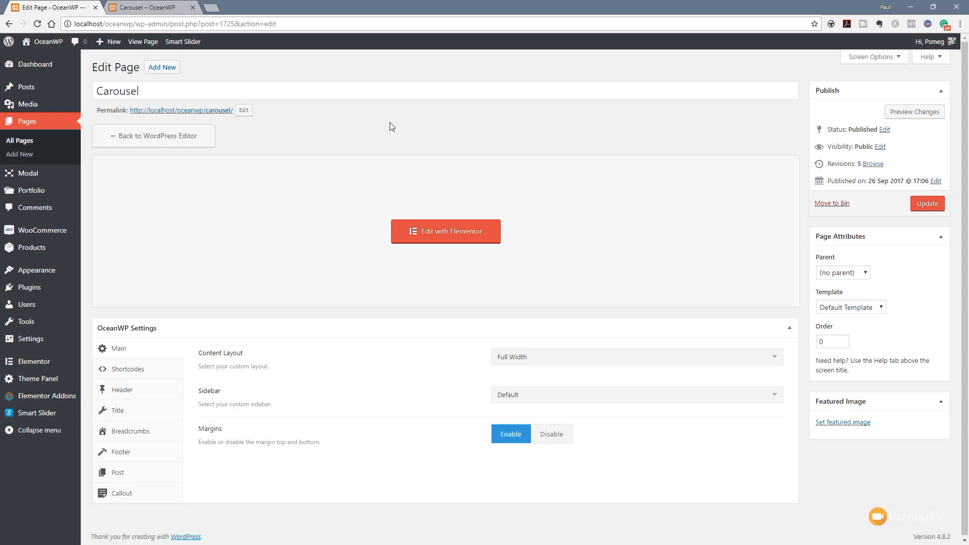
# Open the Carousel page in Elementor and scroll the widget panel down to Pro Elements
pyautogui.click(445, 230)
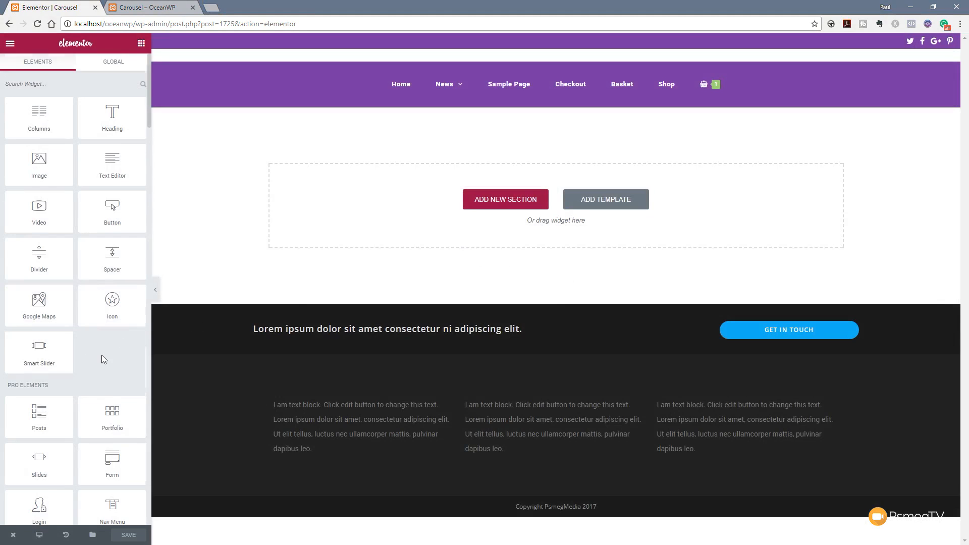
pyautogui.scroll(-3)
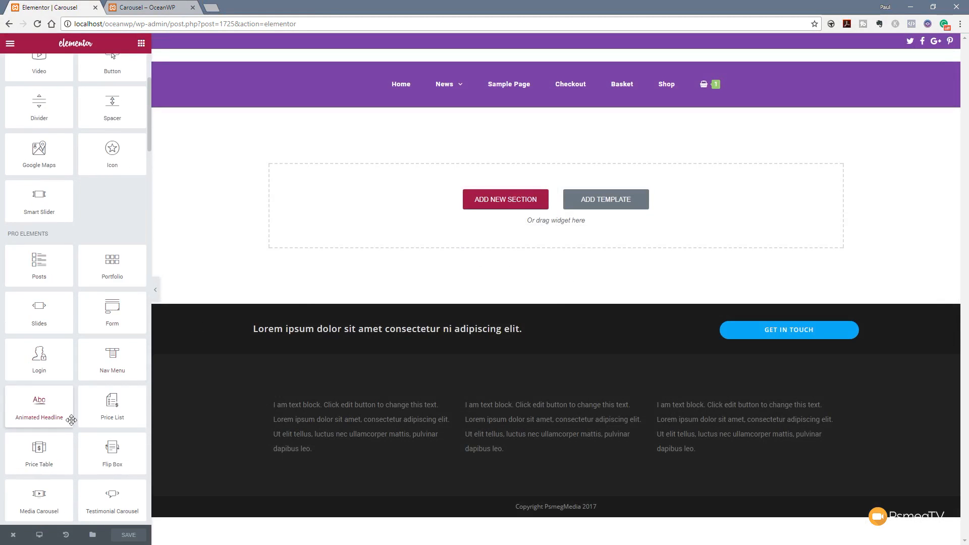
pyautogui.scroll(-3)
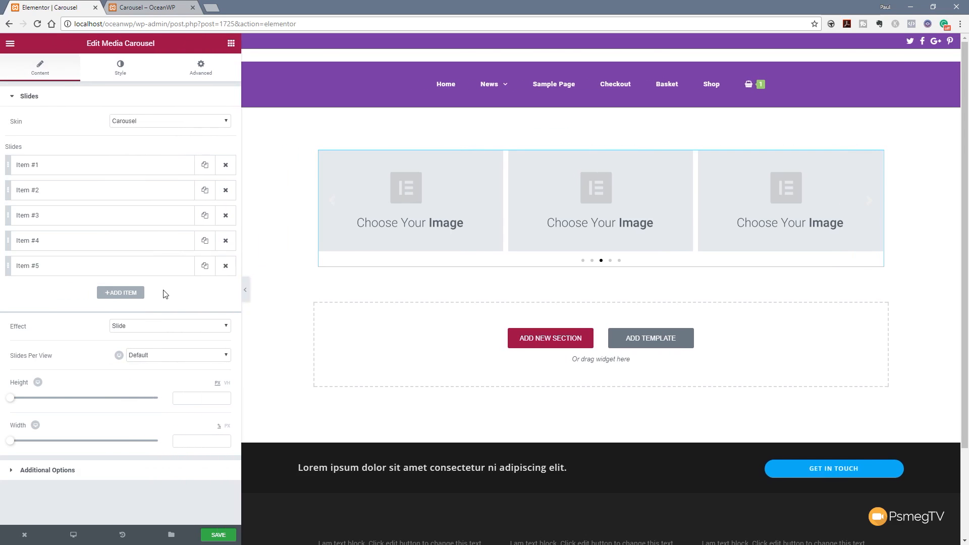
pyautogui.moveTo(101, 126)
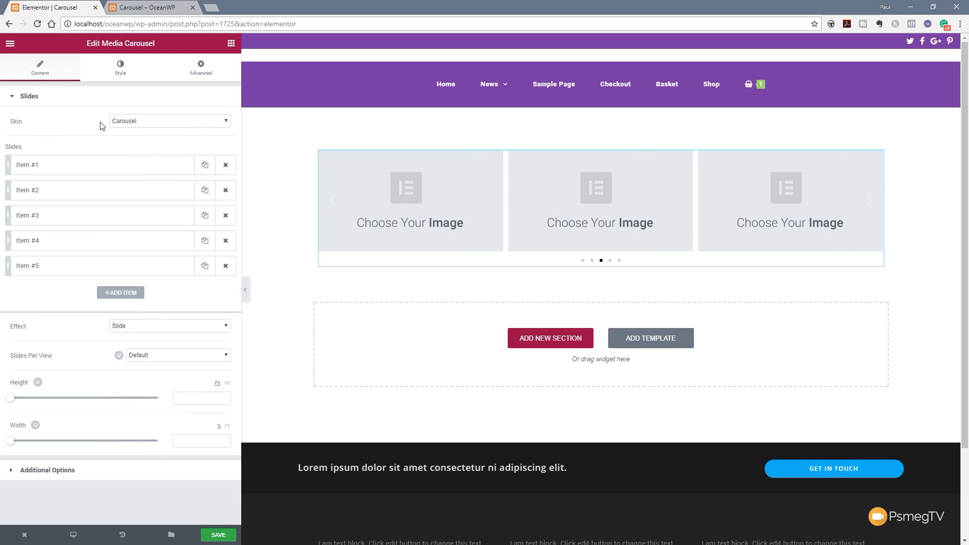
pyautogui.moveTo(129, 127)
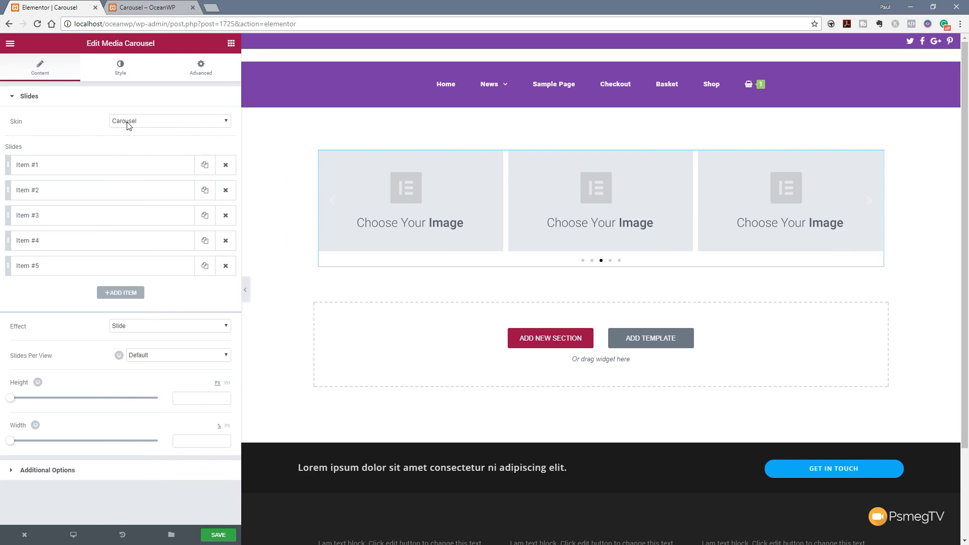
# Set the carousel Skin to Slideshow after briefly trying Coverflow
pyautogui.click(169, 121)
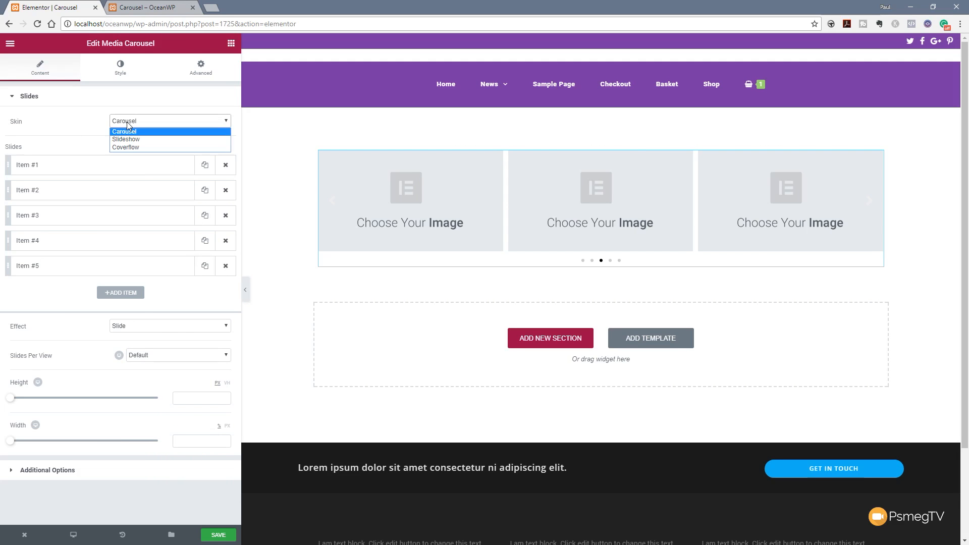
pyautogui.moveTo(126, 139)
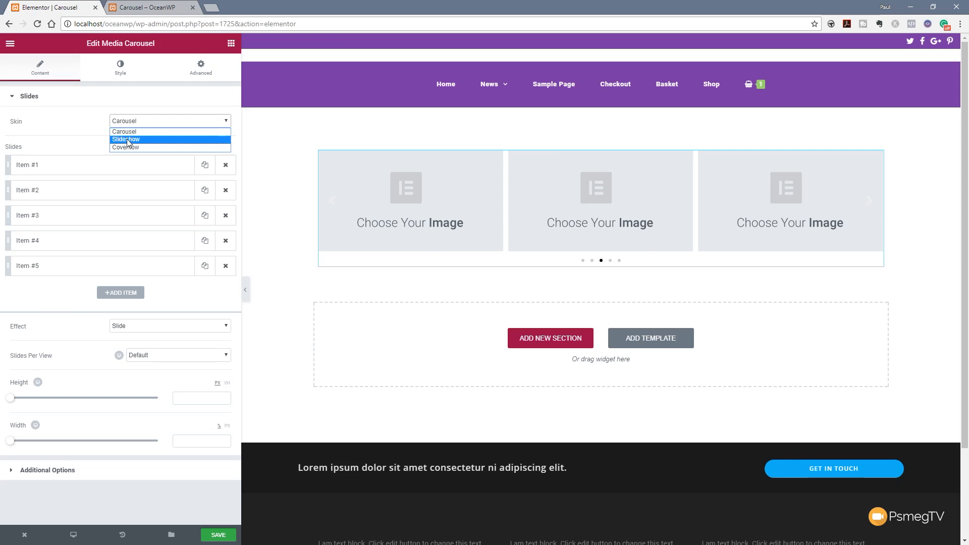
pyautogui.click(125, 140)
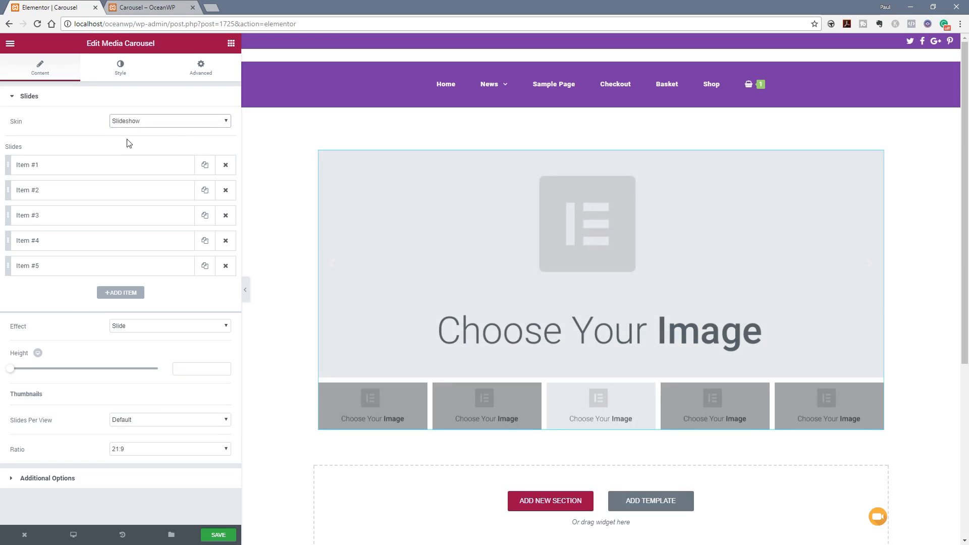
pyautogui.click(170, 120)
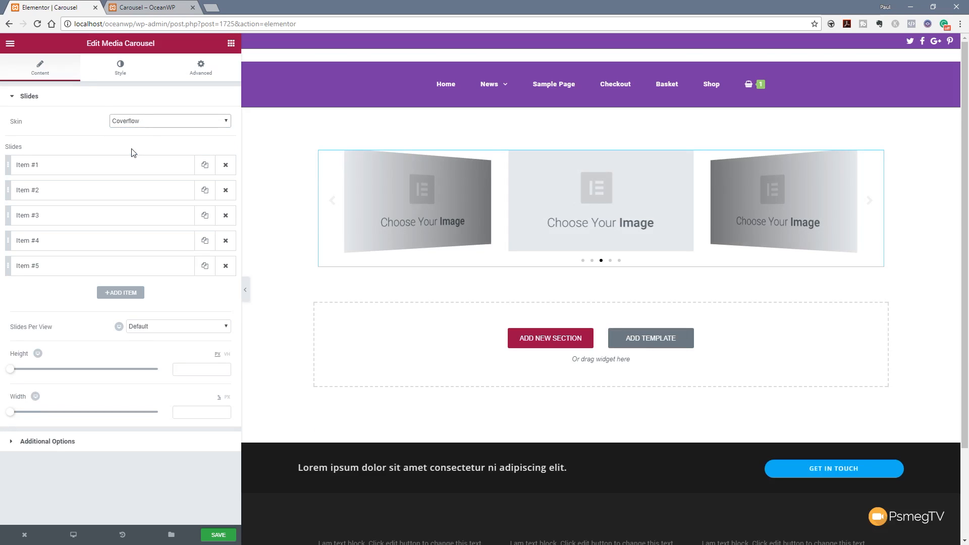
pyautogui.click(170, 120)
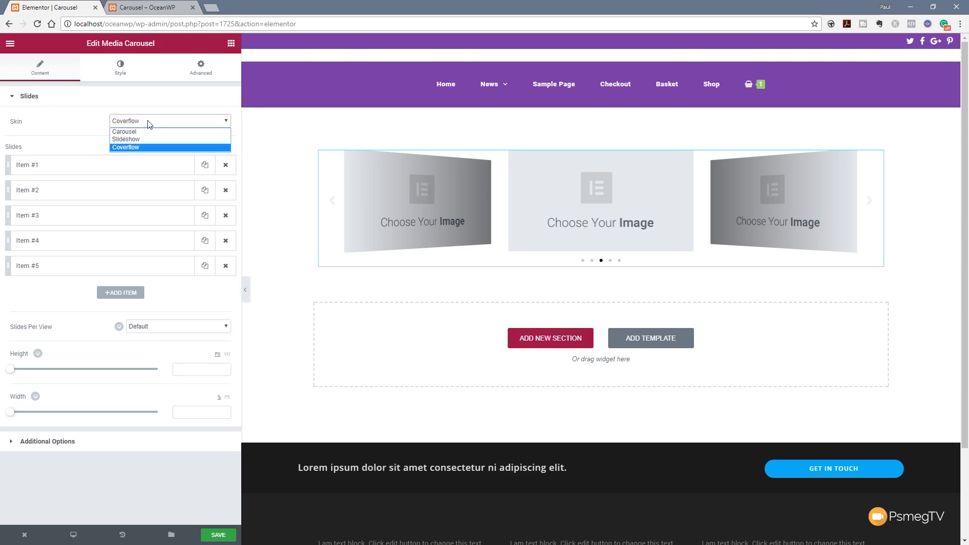
pyautogui.click(126, 140)
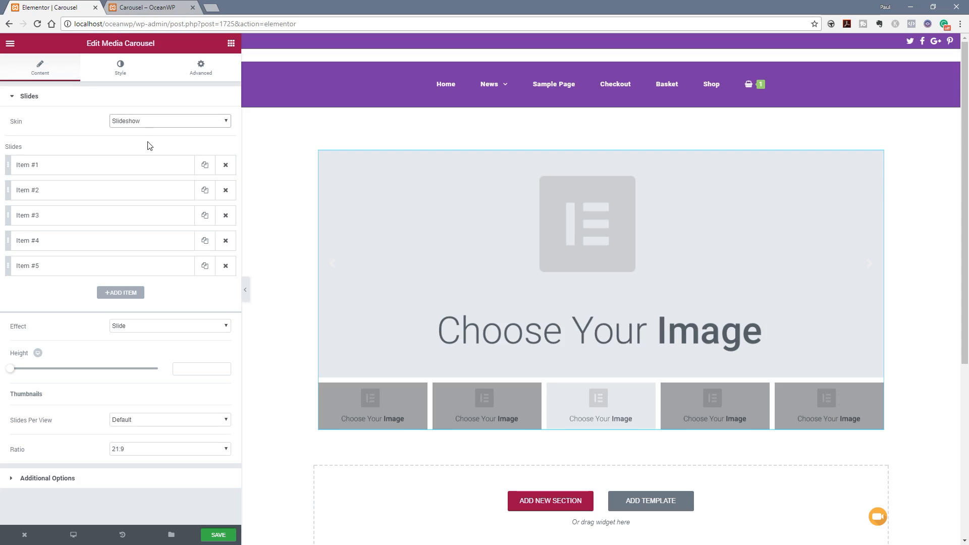
pyautogui.moveTo(110, 165)
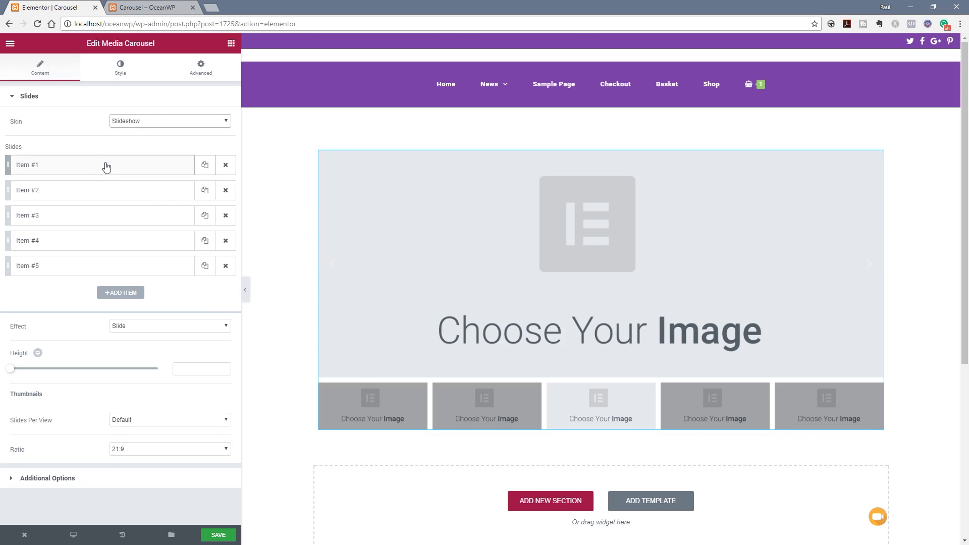
# Expand slide Item #1 and set its Type to video
pyautogui.click(93, 165)
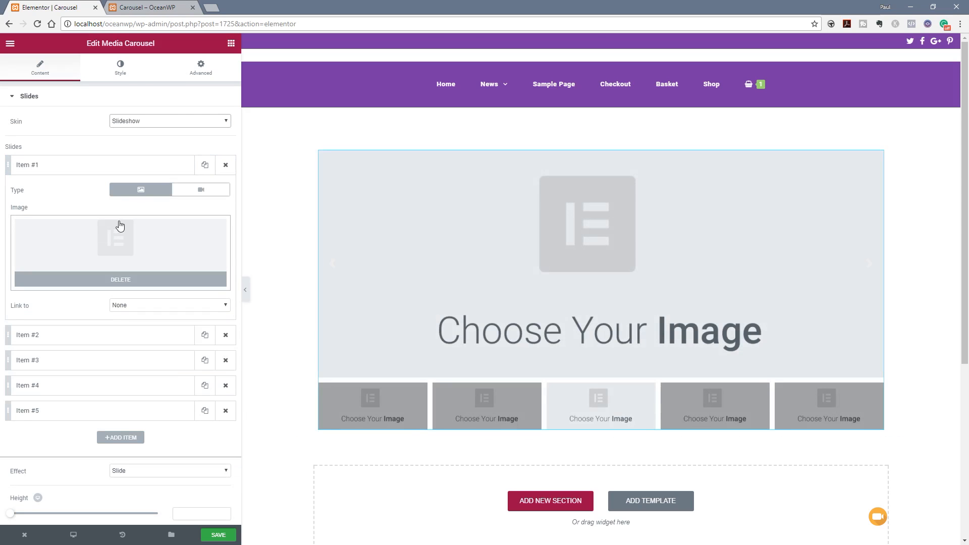
pyautogui.moveTo(102, 212)
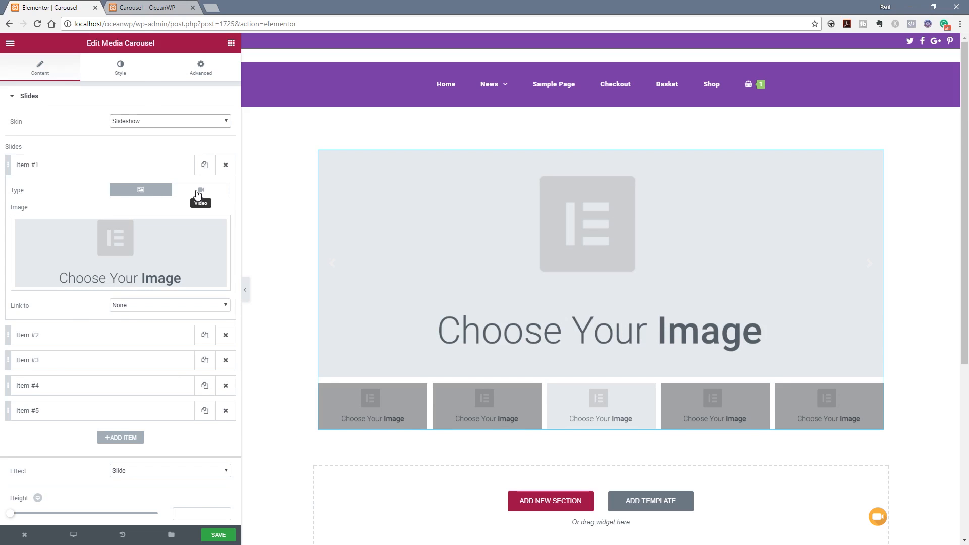
pyautogui.click(200, 189)
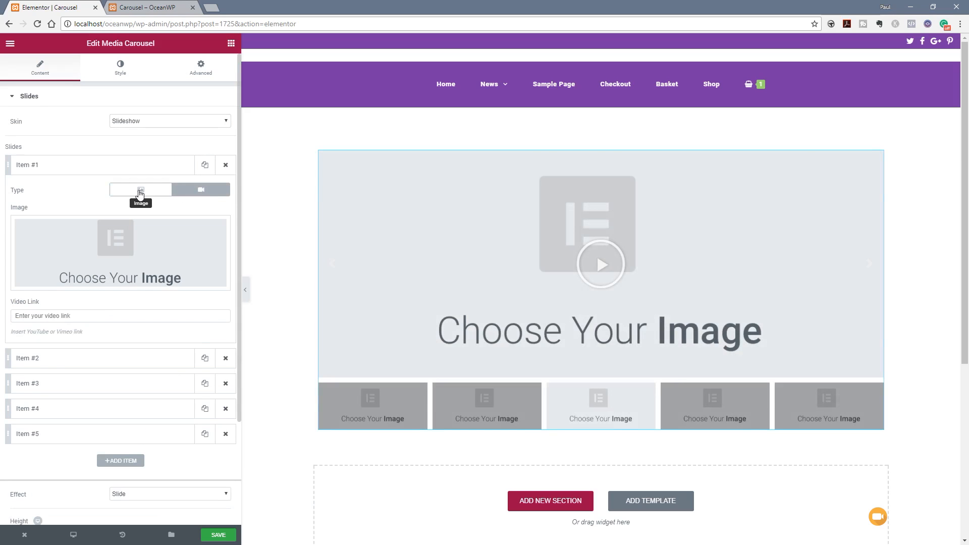
pyautogui.moveTo(110, 210)
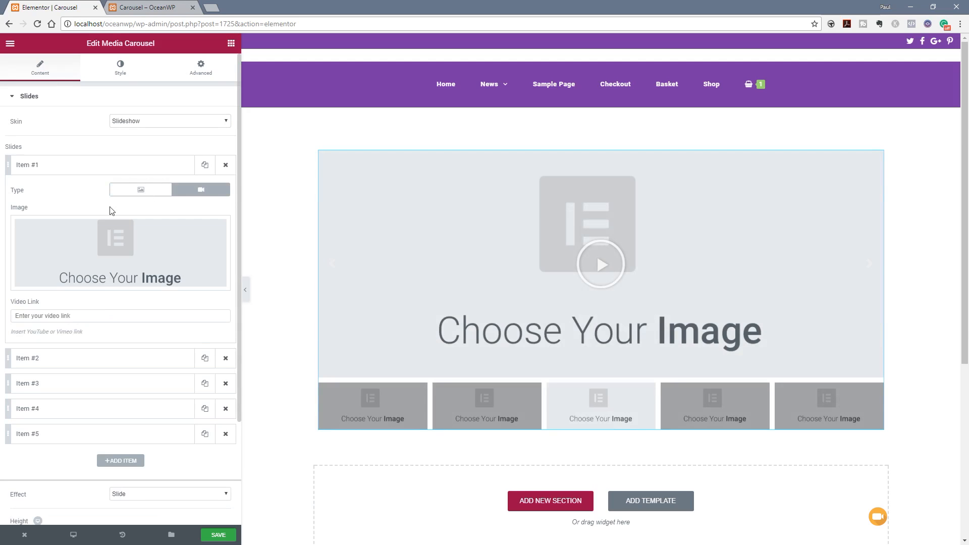
pyautogui.moveTo(84, 268)
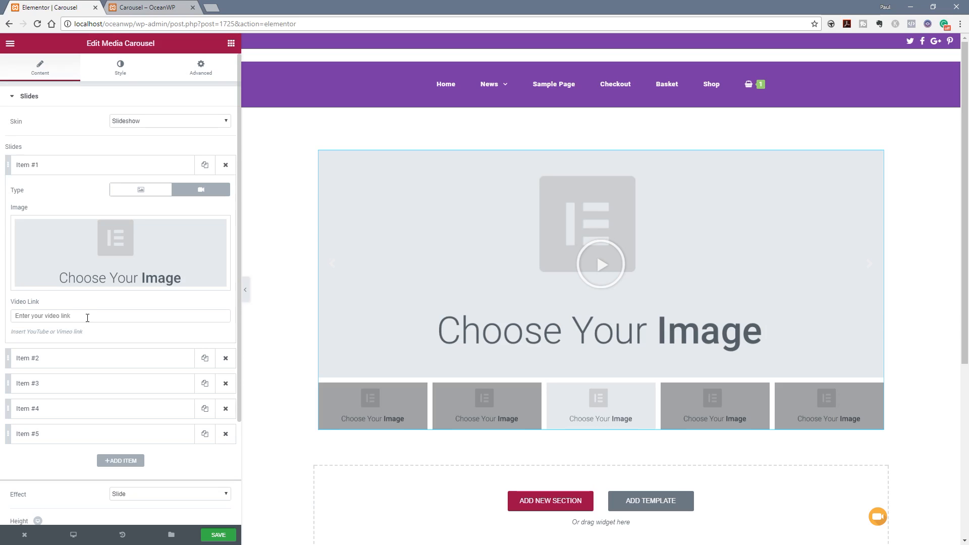
pyautogui.moveTo(170, 311)
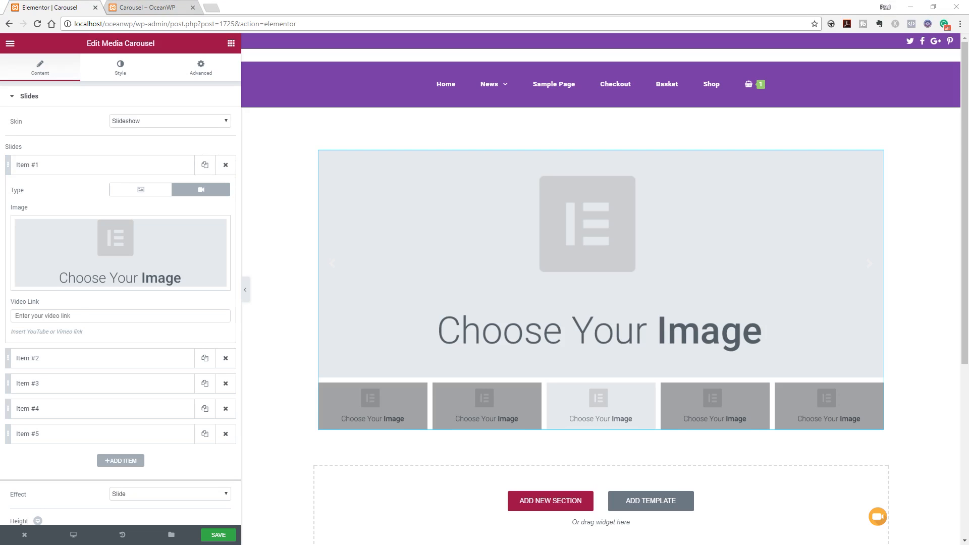
# Link slide 1 to YouTube video oPlG5xFBtz4 and insert a Media Library thumbnail image
pyautogui.write('https://www.youtube.com/watch?v=oPlG5xFBtz4')
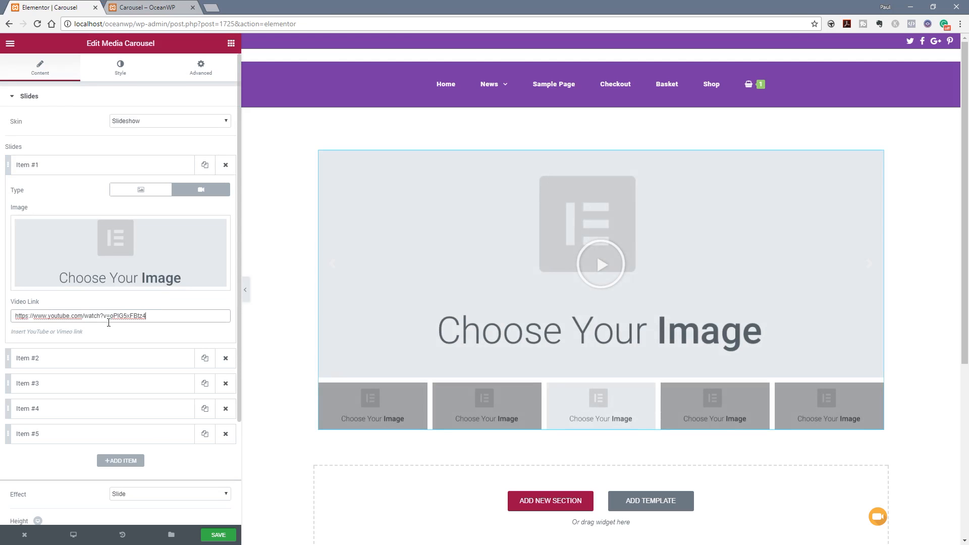
pyautogui.click(576, 279)
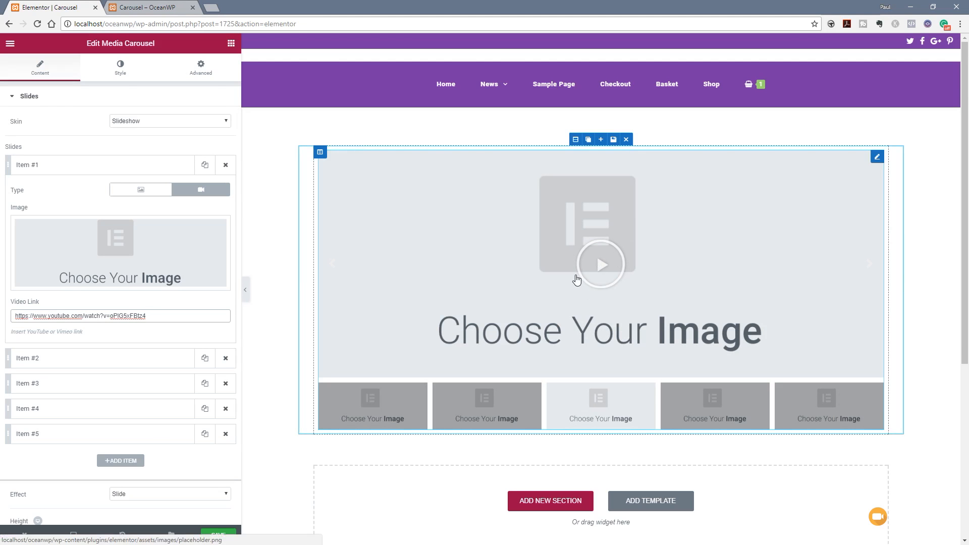
pyautogui.moveTo(448, 271)
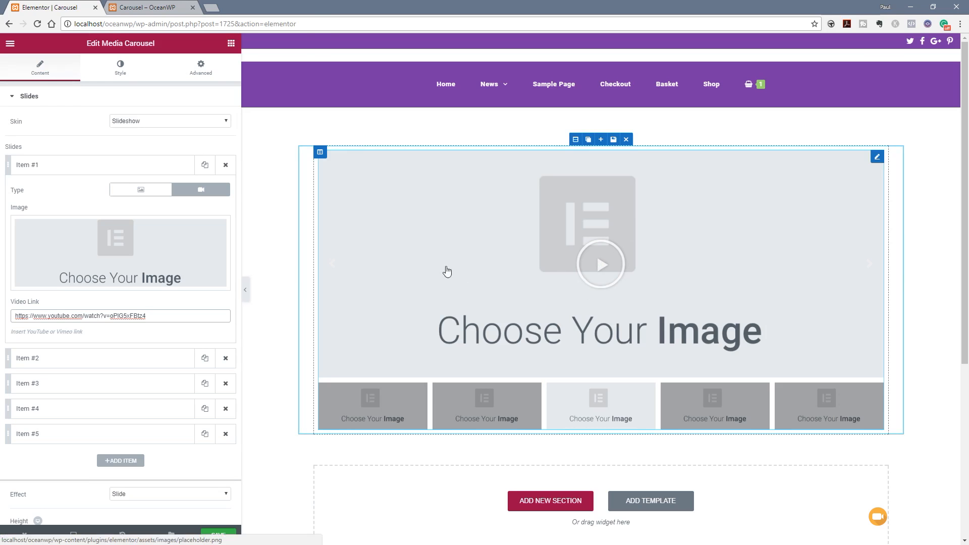
pyautogui.click(120, 252)
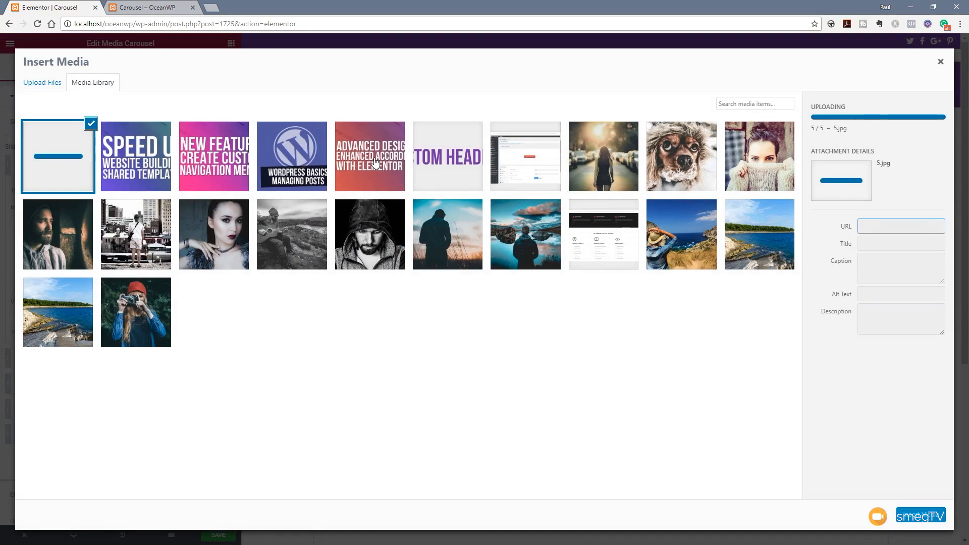
pyautogui.click(369, 156)
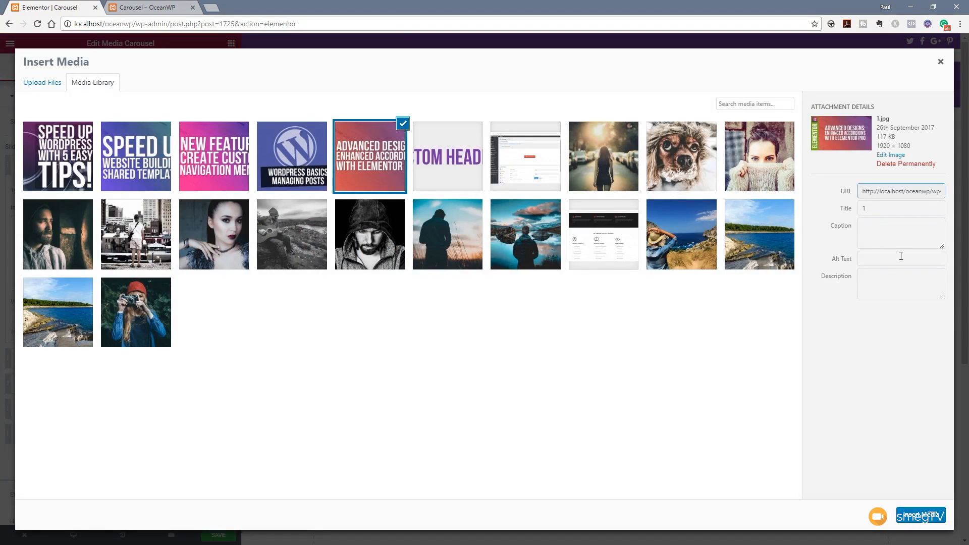
pyautogui.click(921, 515)
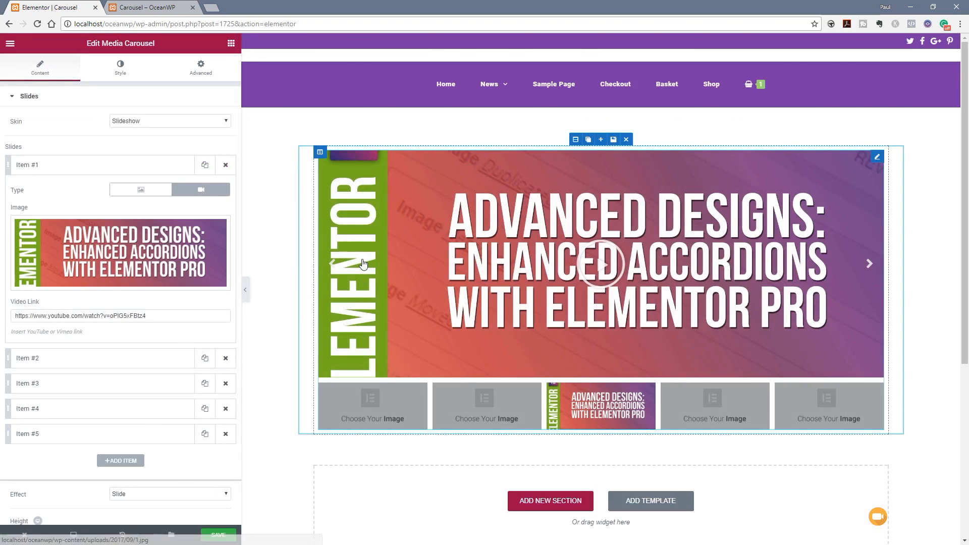
pyautogui.moveTo(347, 318)
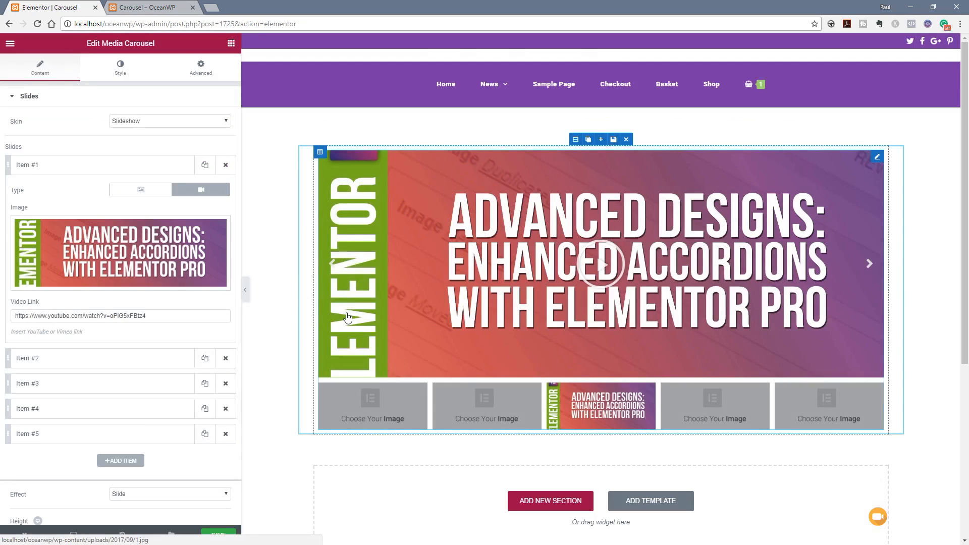
pyautogui.moveTo(240, 336)
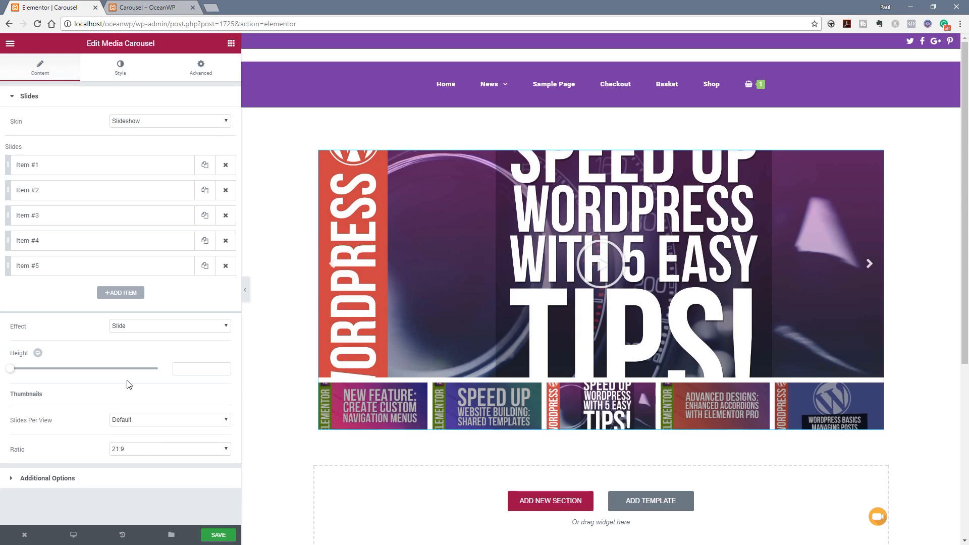
pyautogui.moveTo(138, 372)
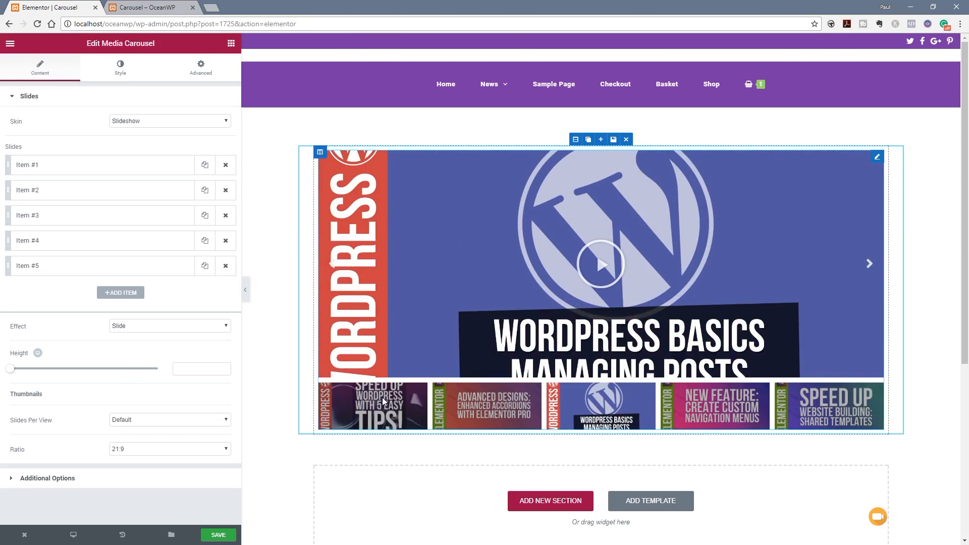
# Keep the Slide transition effect after trying Cube, and set the carousel height to 635
pyautogui.click(168, 325)
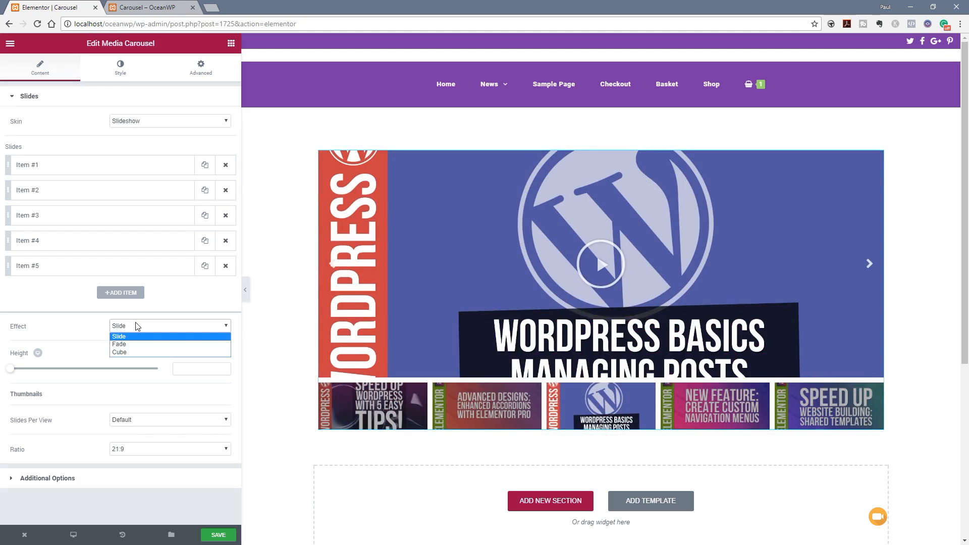
pyautogui.moveTo(148, 343)
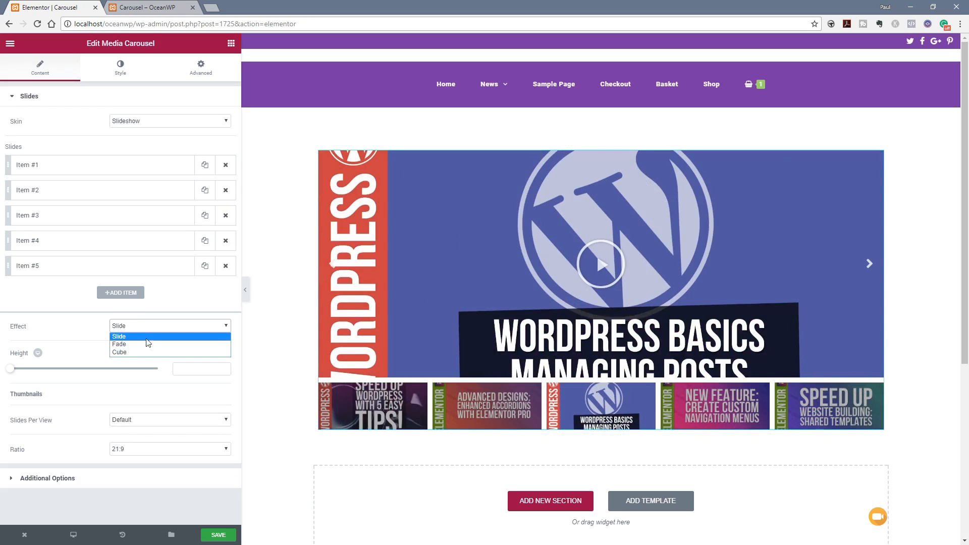
pyautogui.click(119, 352)
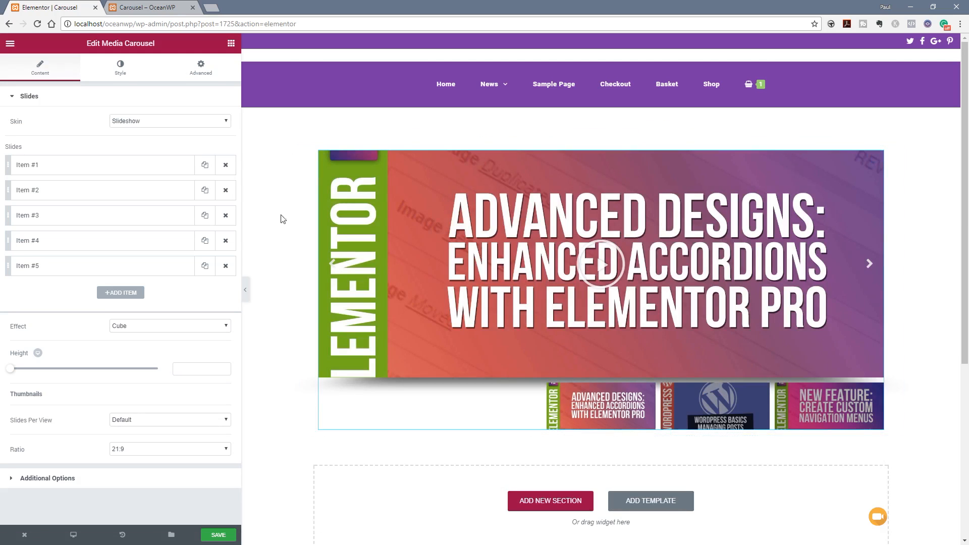
pyautogui.click(170, 326)
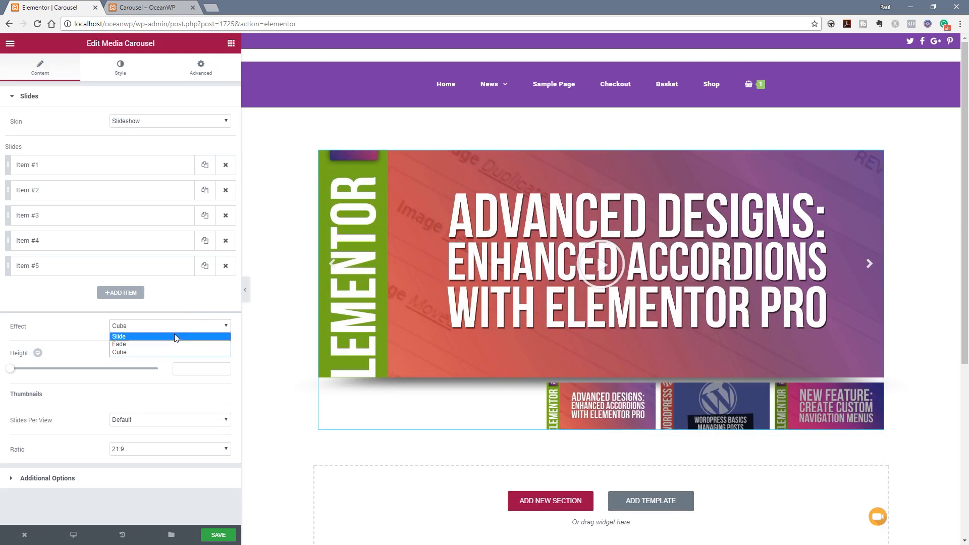
pyautogui.click(118, 336)
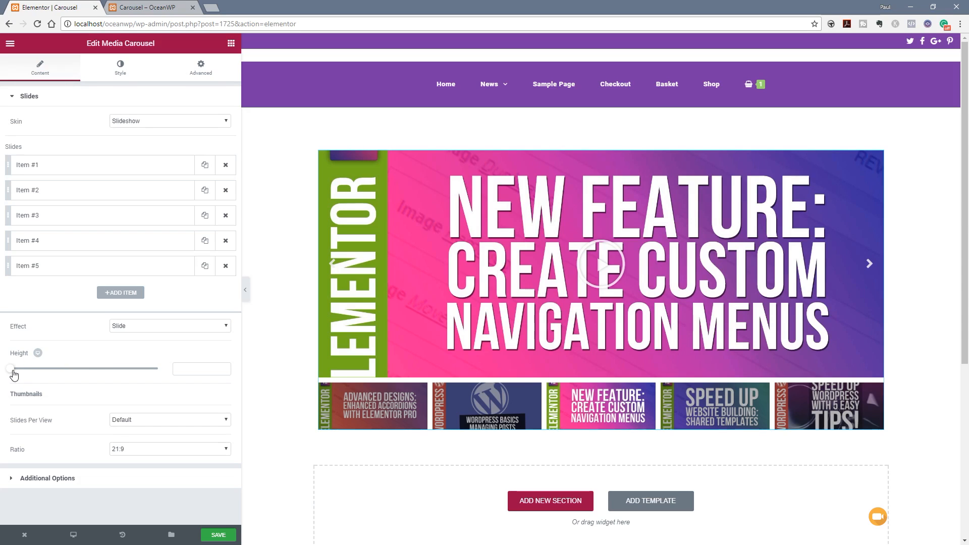
pyautogui.moveTo(11, 368); pyautogui.dragTo(79, 368)
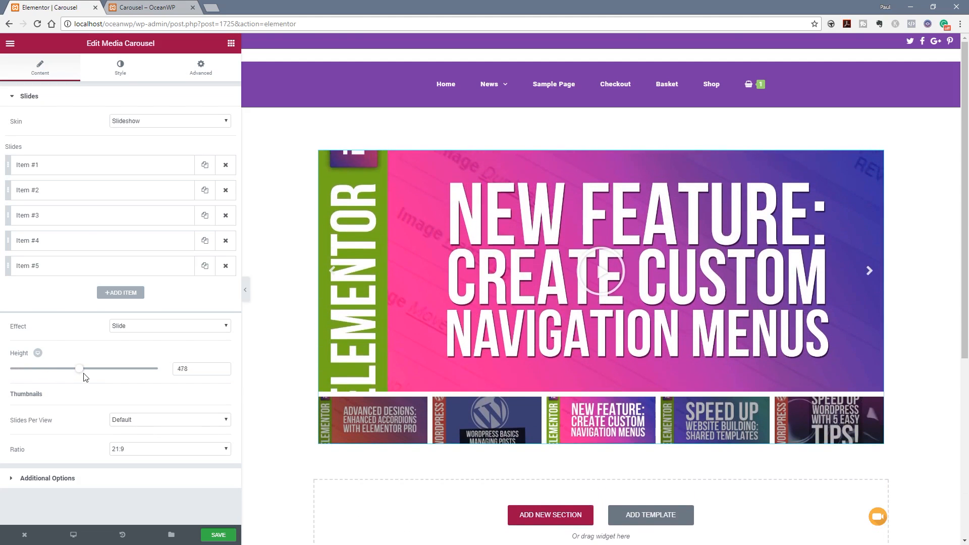
pyautogui.moveTo(79, 368); pyautogui.dragTo(105, 368)
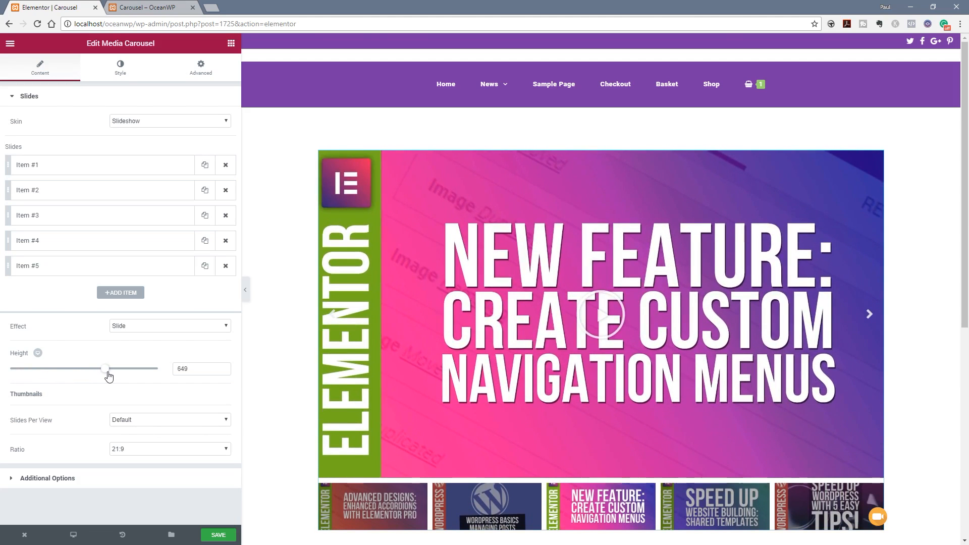
pyautogui.moveTo(106, 369); pyautogui.dragTo(103, 369)
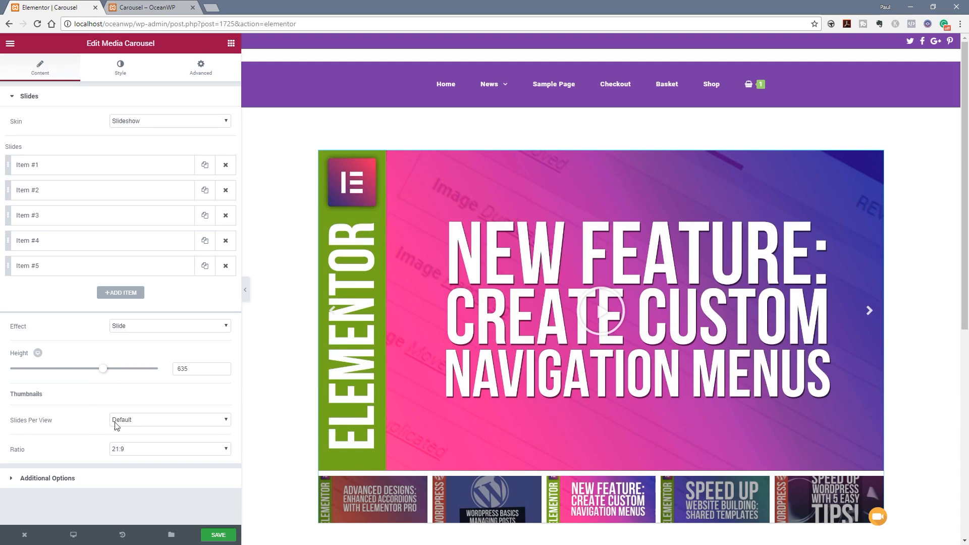
# Set the Thumbnails Ratio to 16:9 after trying a square ratio
pyautogui.click(168, 419)
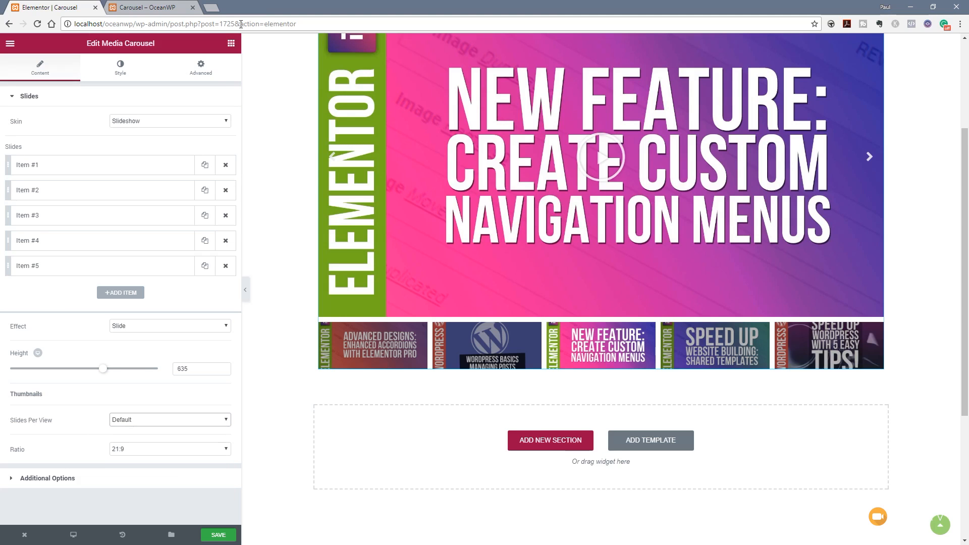
pyautogui.click(169, 448)
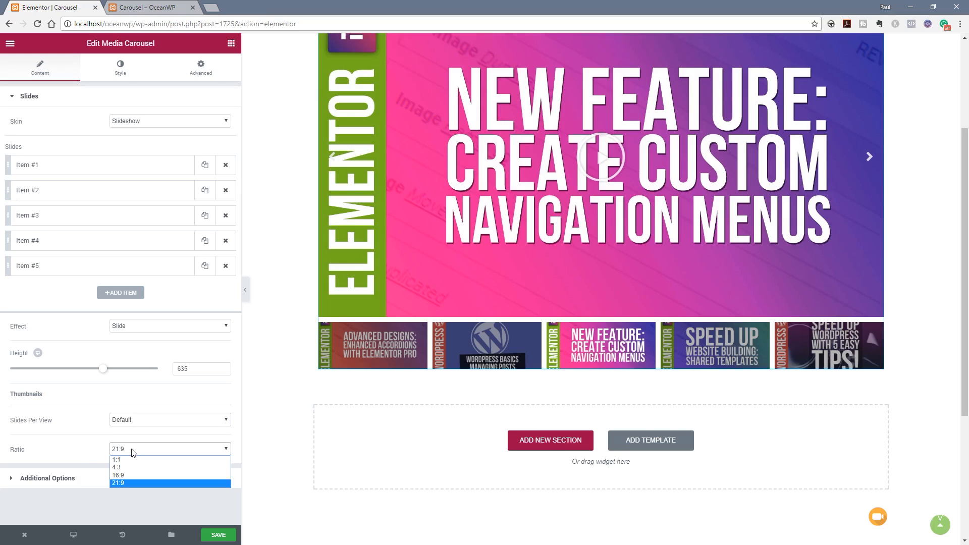
pyautogui.moveTo(130, 475)
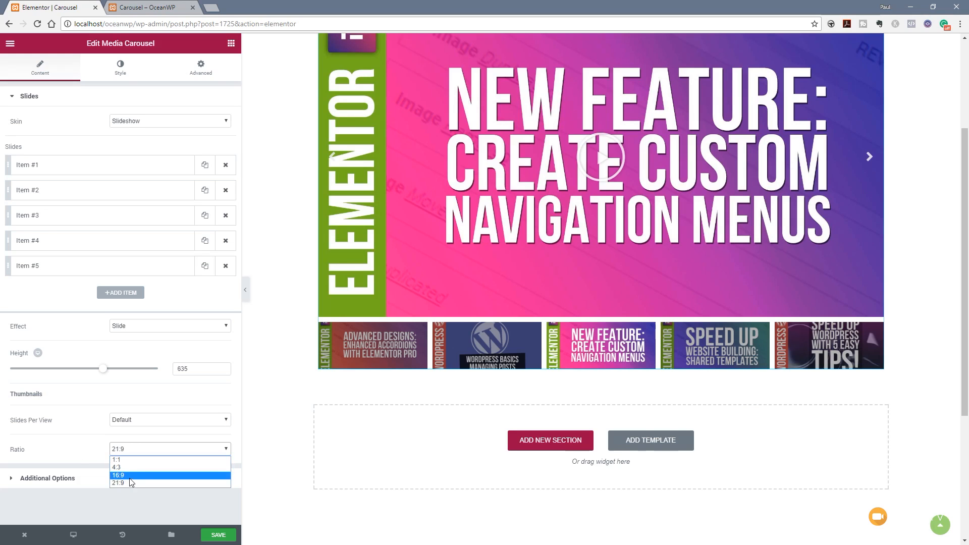
pyautogui.click(119, 476)
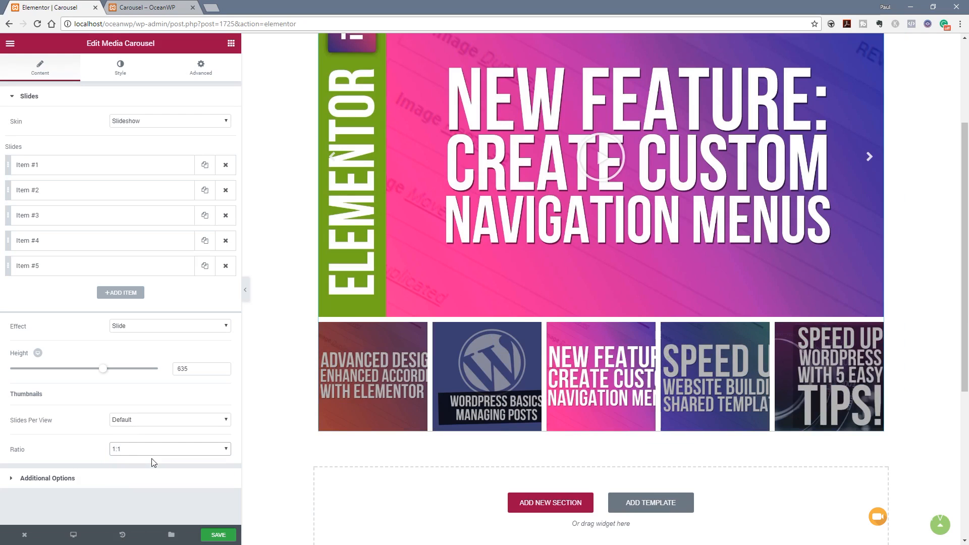
pyautogui.click(169, 448)
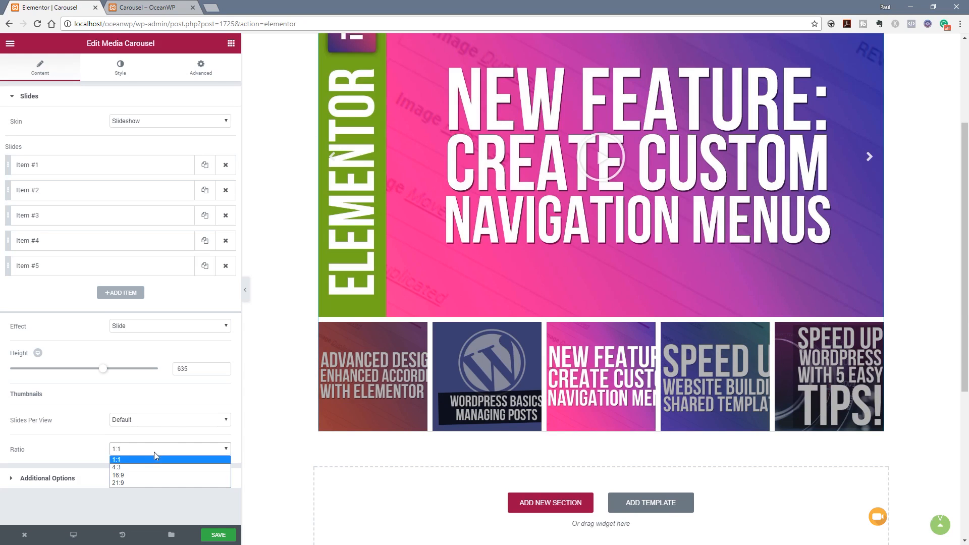
pyautogui.click(118, 475)
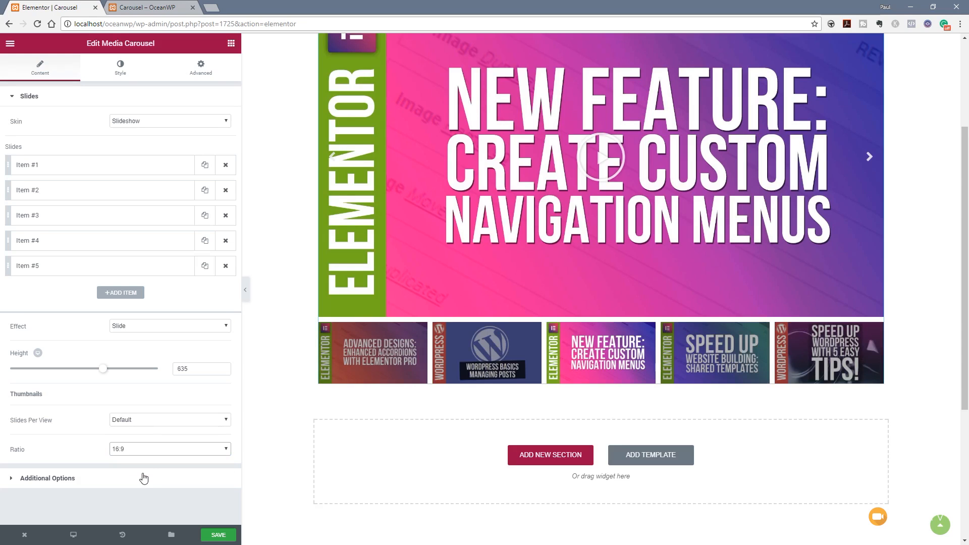
pyautogui.moveTo(37, 482)
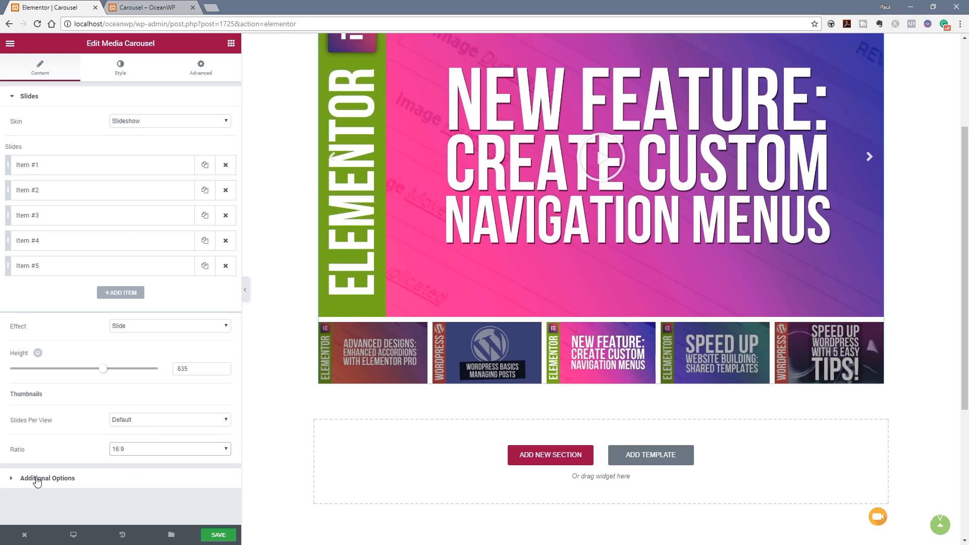
# Expand Additional Options and set the carousel Arrows to Show
pyautogui.click(47, 478)
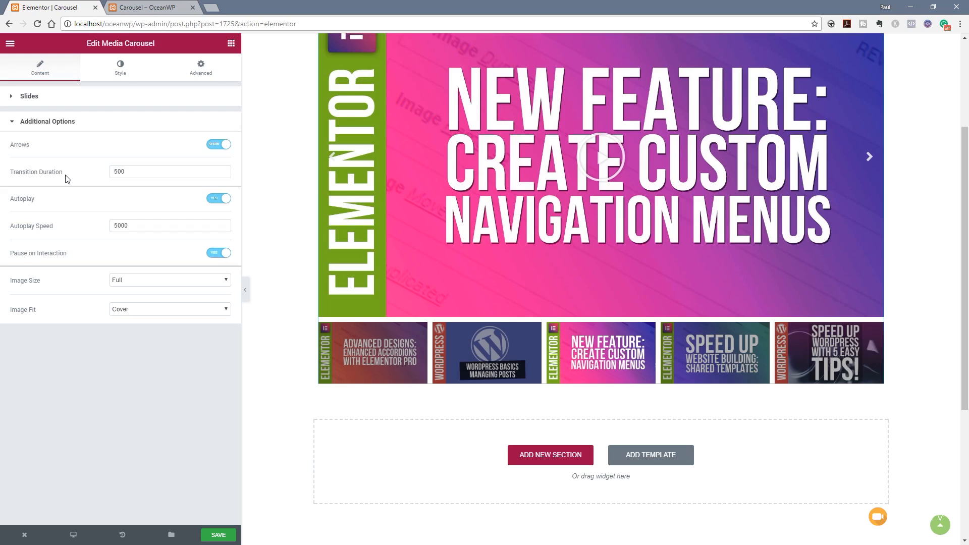
pyautogui.moveTo(68, 180)
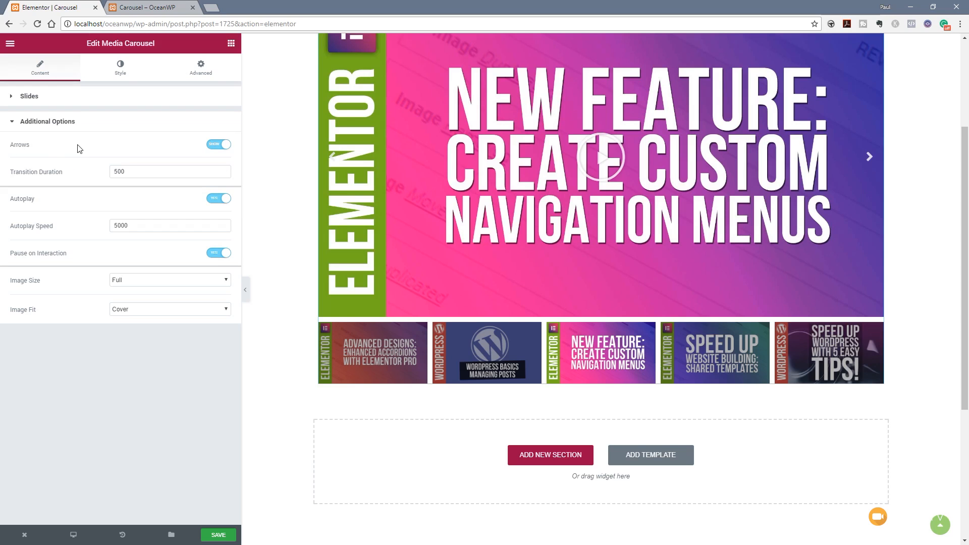
pyautogui.click(217, 143)
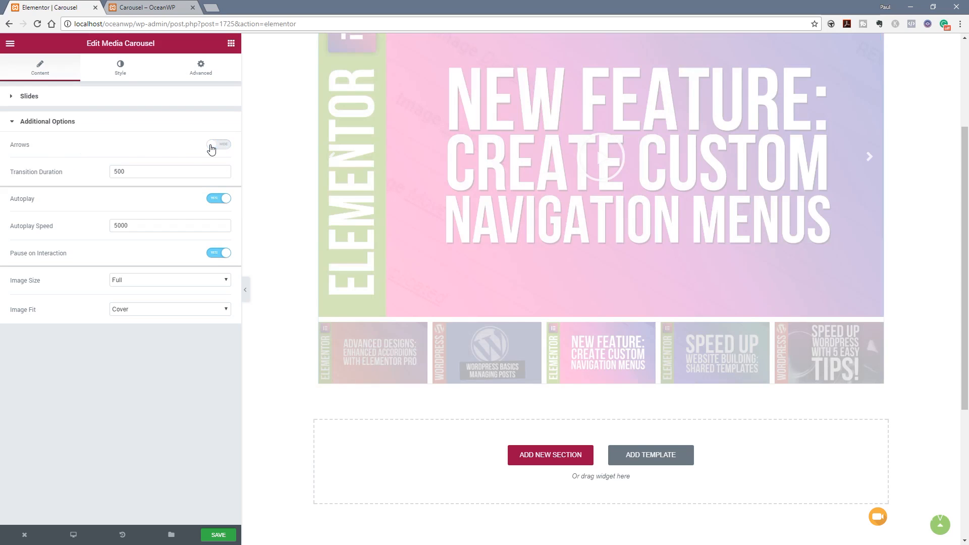
pyautogui.click(219, 145)
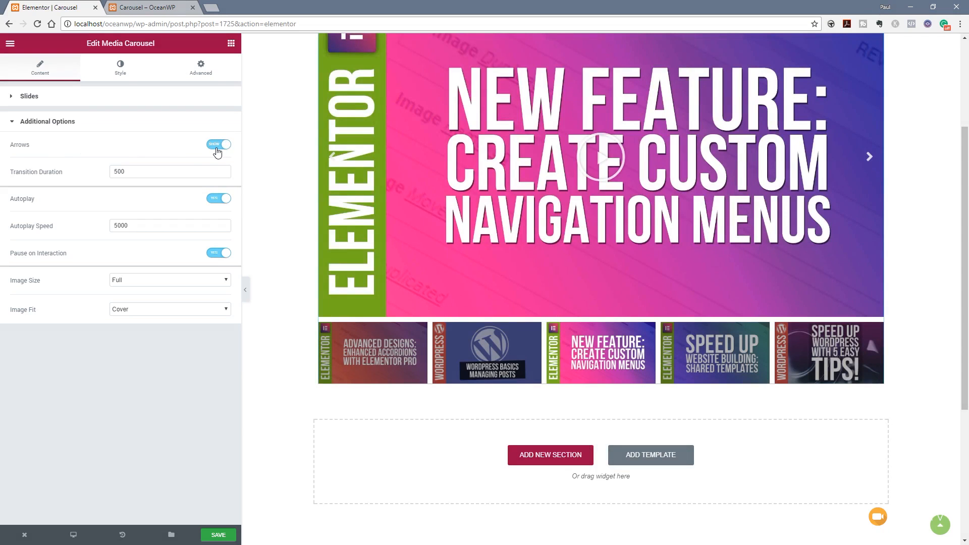
# In the Style tab, try a slide border radius of 52, then reset it to 0
pyautogui.click(121, 68)
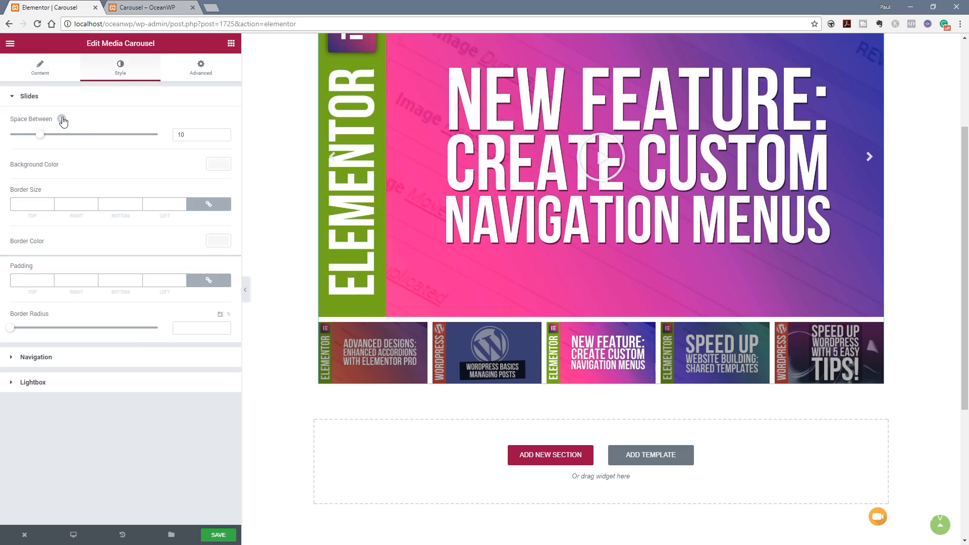
pyautogui.moveTo(217, 163)
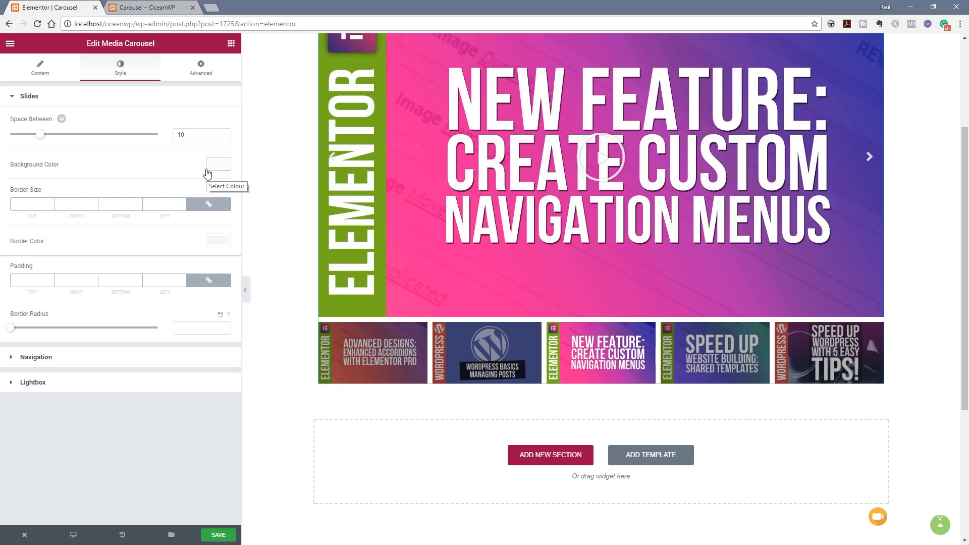
pyautogui.moveTo(14, 330)
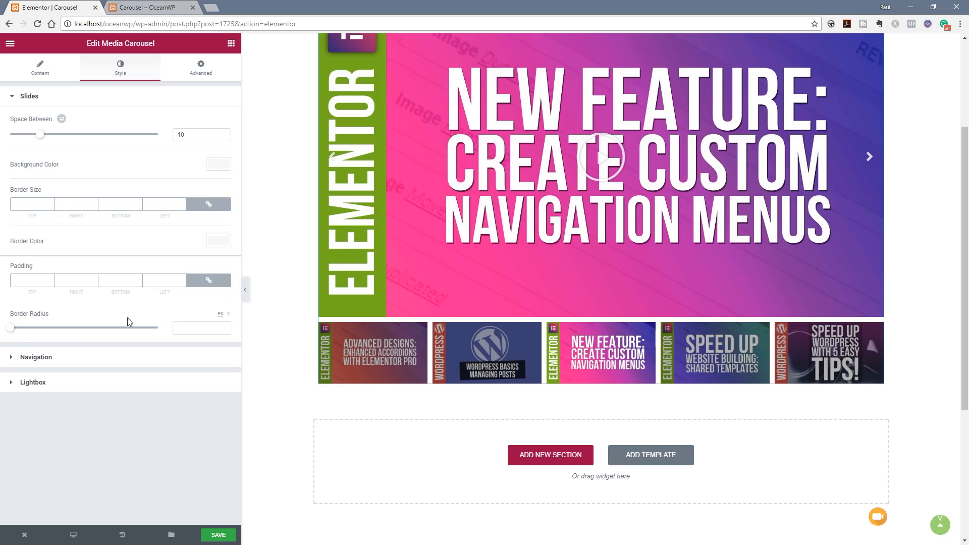
pyautogui.moveTo(11, 328); pyautogui.dragTo(41, 327)
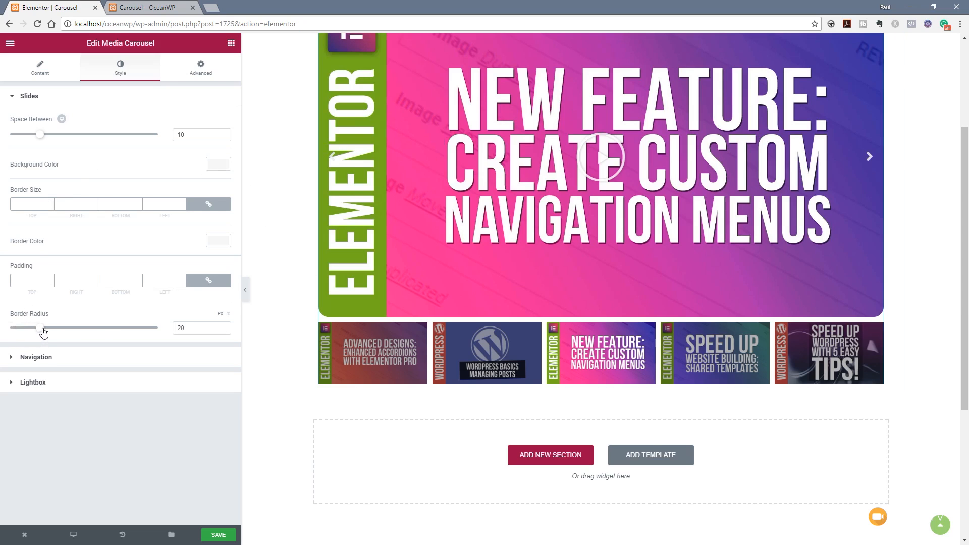
pyautogui.moveTo(42, 327); pyautogui.dragTo(90, 327)
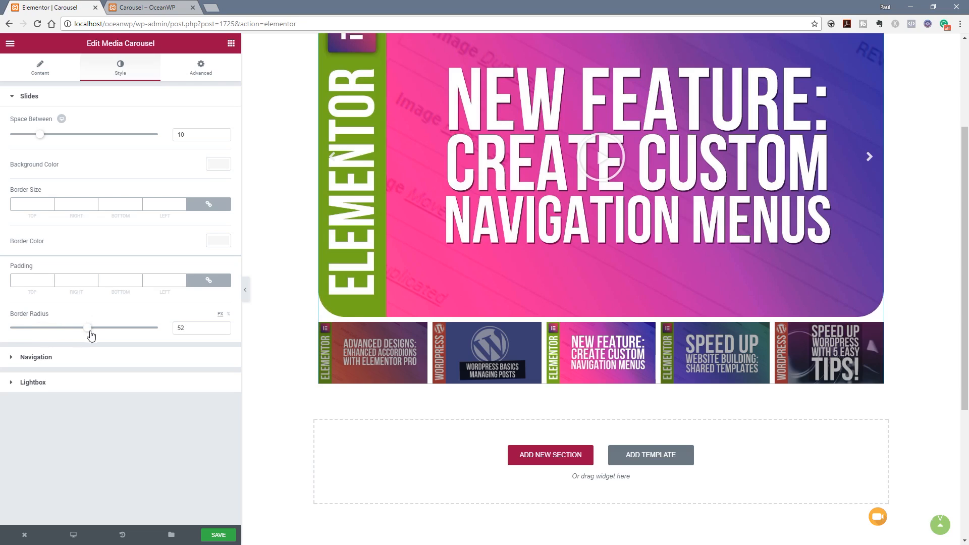
pyautogui.moveTo(89, 327); pyautogui.dragTo(9, 327)
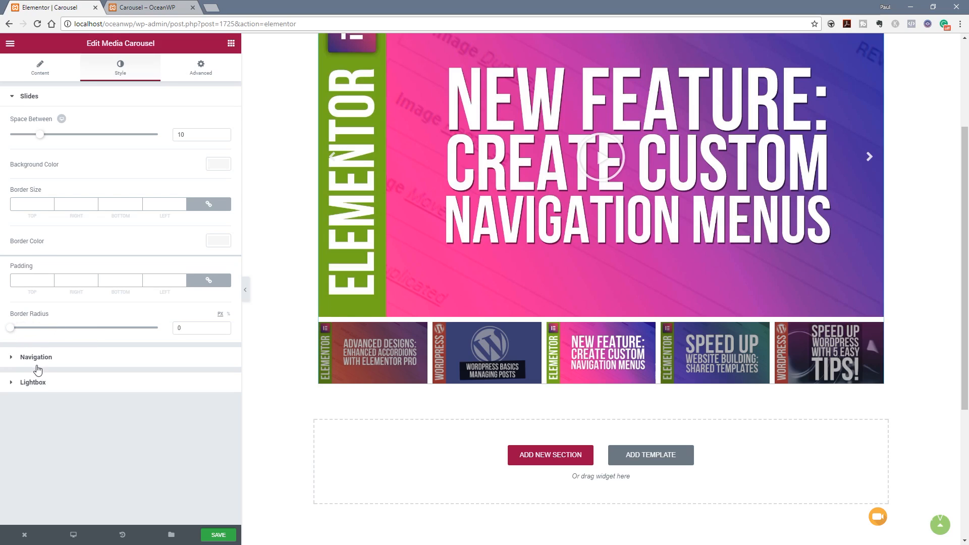
# Set the arrows to size 48 and black, and the play icon to size 150 with a shadow
pyautogui.click(36, 357)
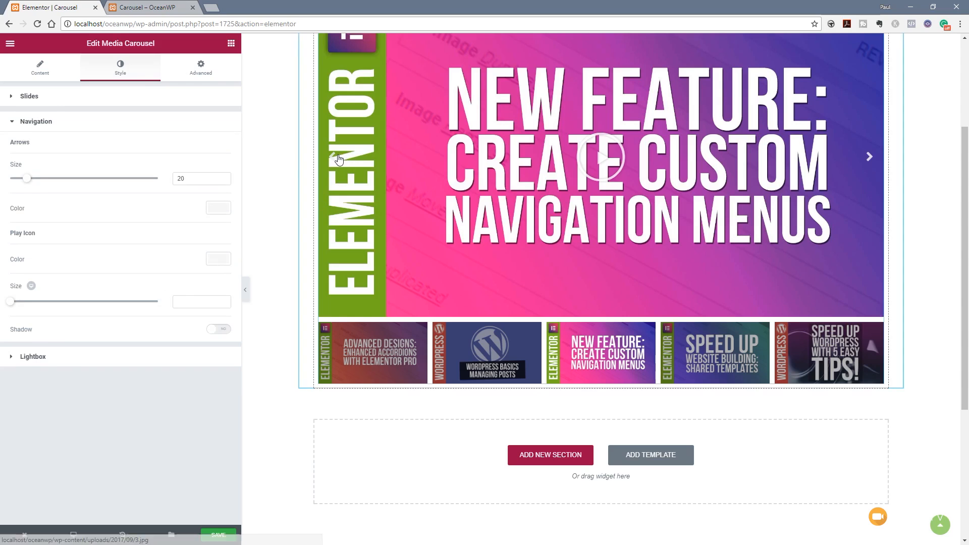
pyautogui.moveTo(27, 178); pyautogui.dragTo(60, 178)
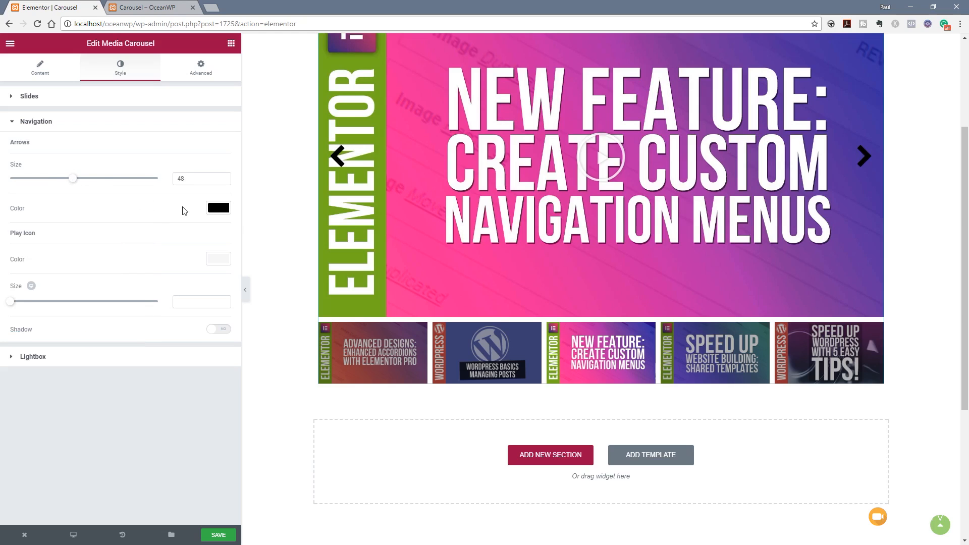
pyautogui.moveTo(43, 333)
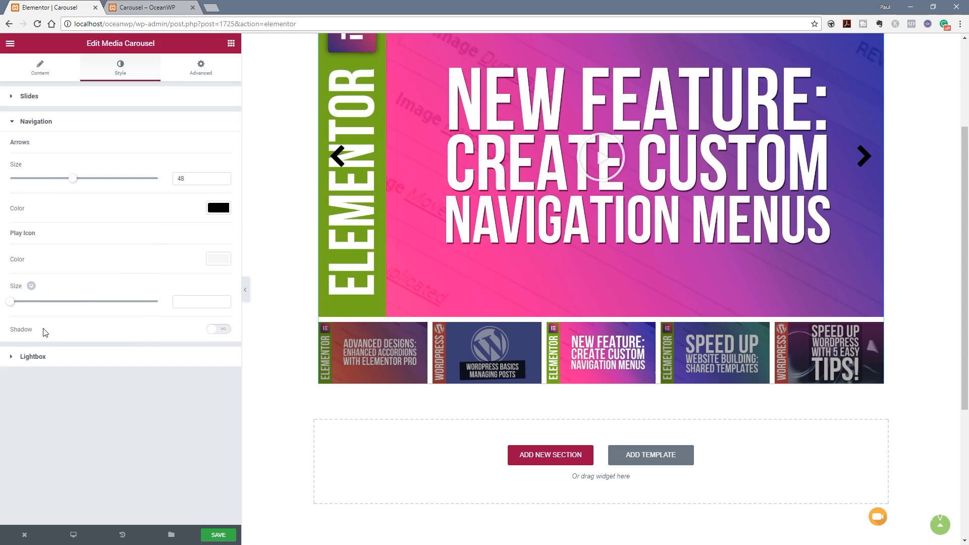
pyautogui.moveTo(198, 266)
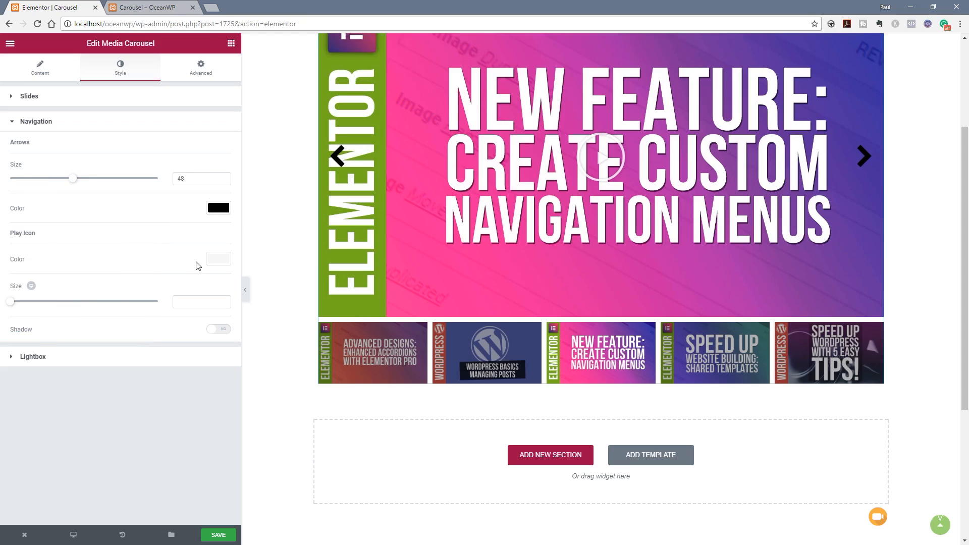
pyautogui.click(218, 258)
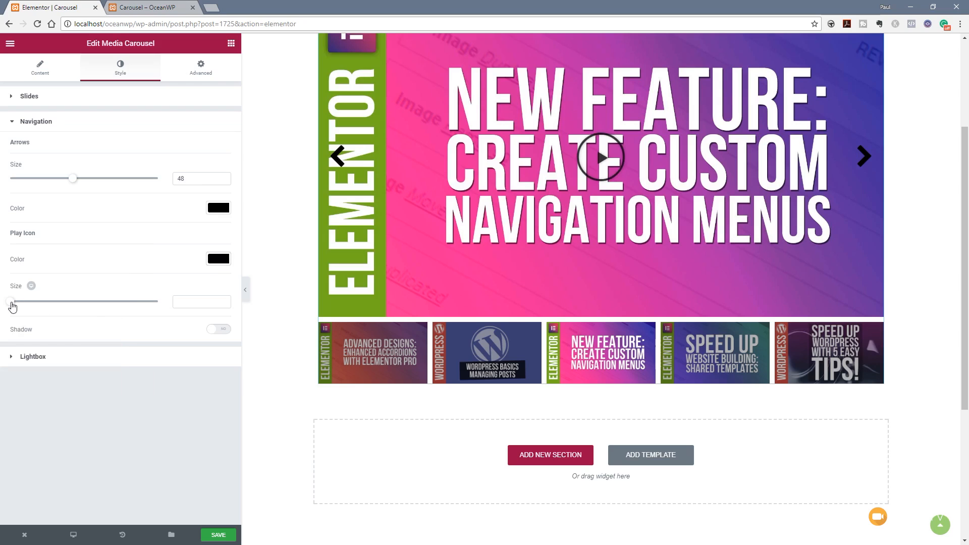
pyautogui.moveTo(10, 301); pyautogui.dragTo(153, 302)
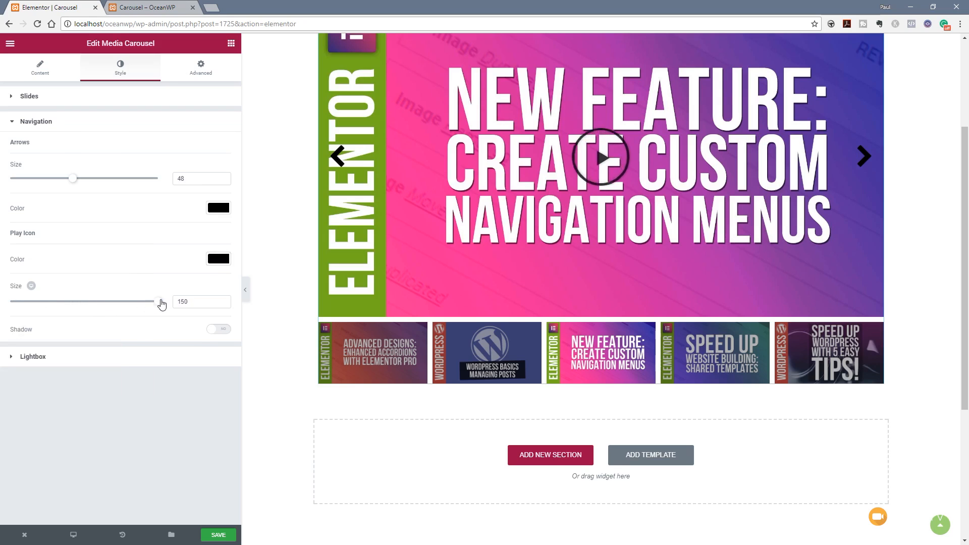
pyautogui.click(217, 328)
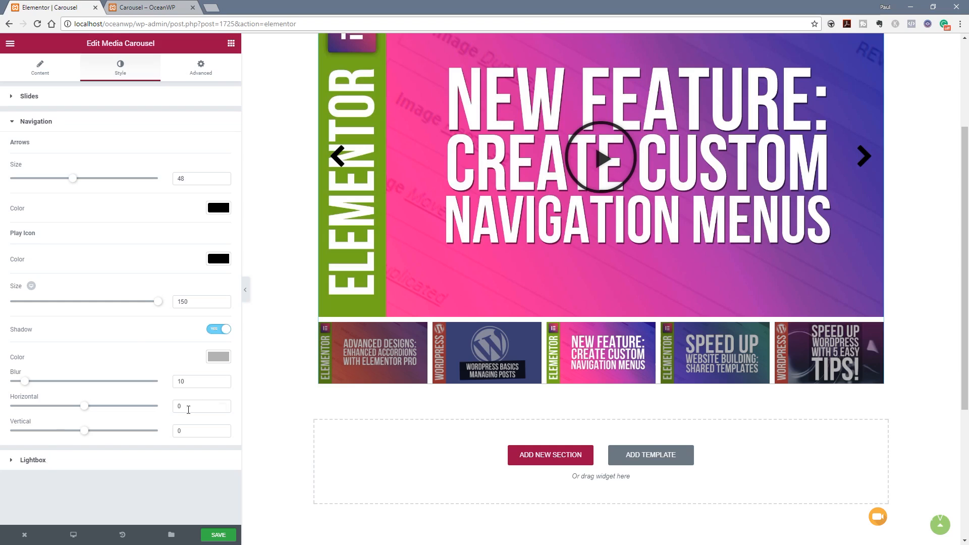
pyautogui.click(218, 328)
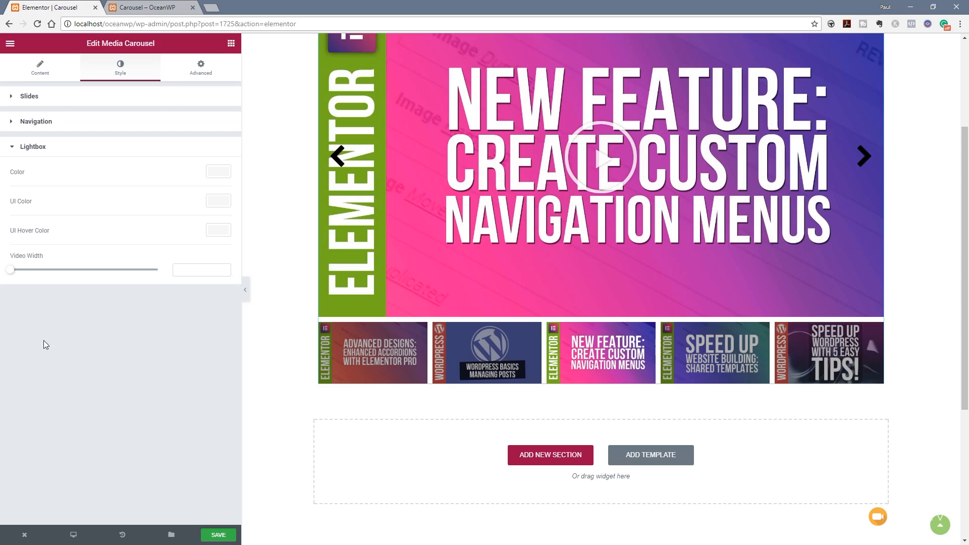
# Open the Advanced tab's Background section, then save the page
pyautogui.click(200, 67)
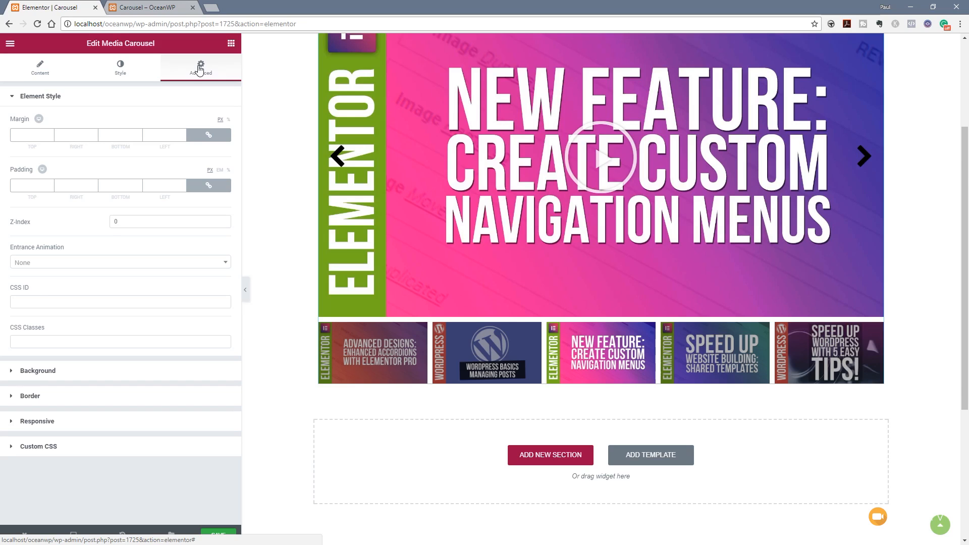
pyautogui.click(40, 97)
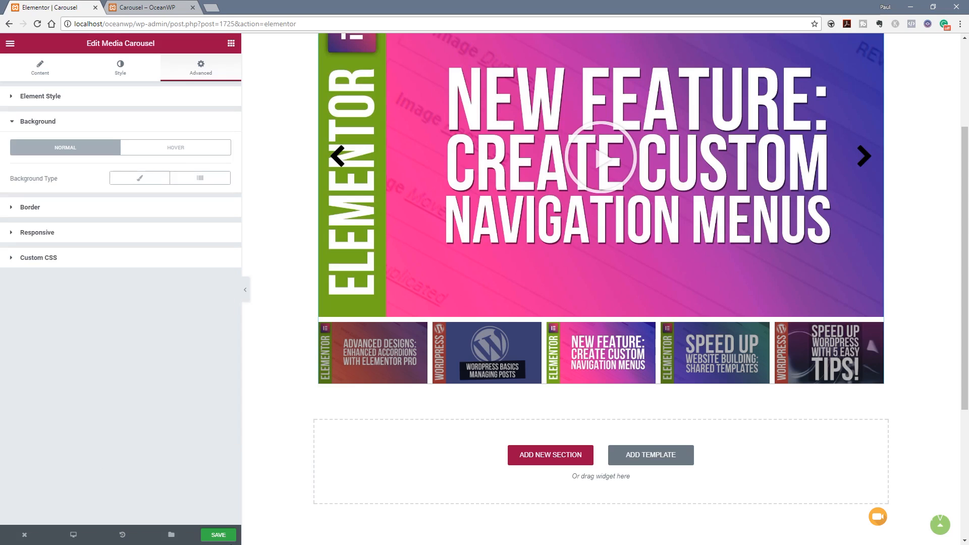
pyautogui.click(218, 534)
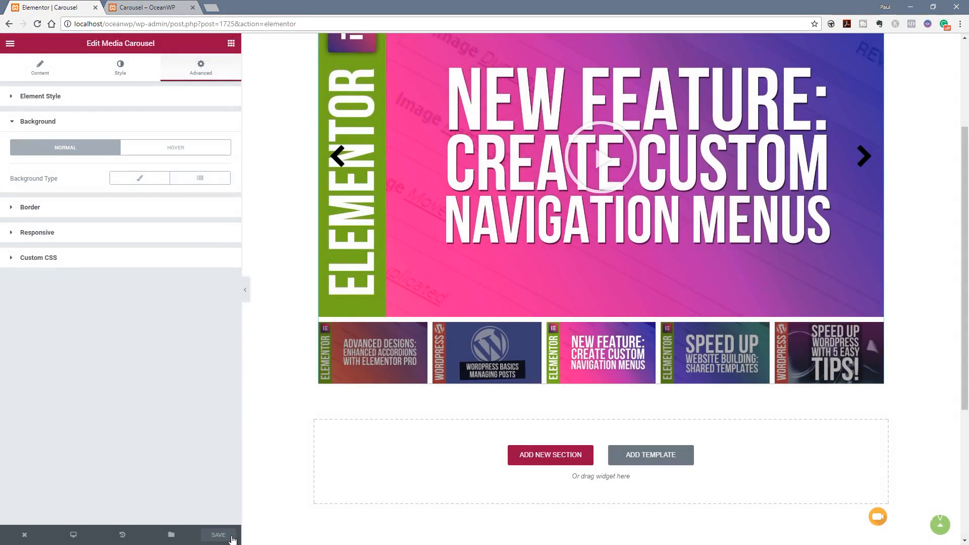
# On the live OceanWP Carousel page, play a slide's video in the lightbox, then close it
pyautogui.click(149, 6)
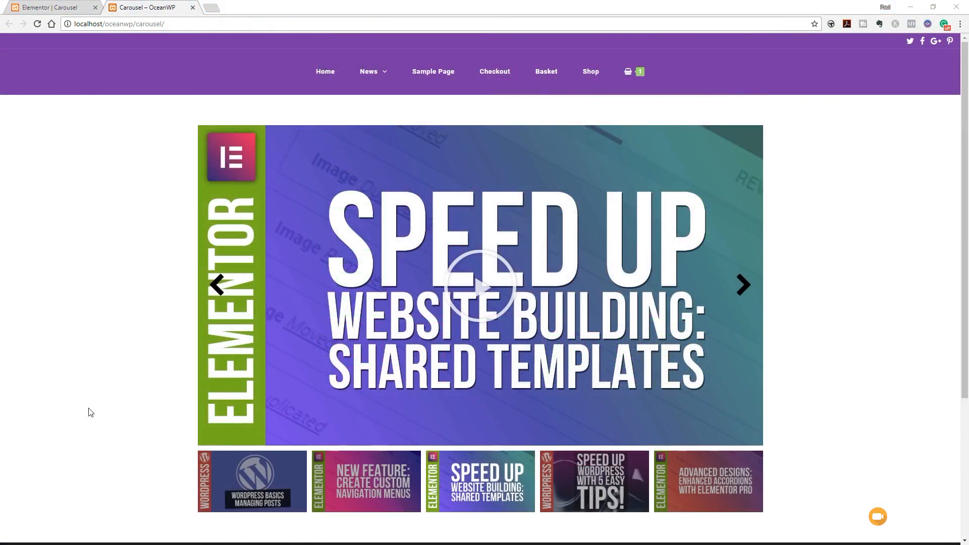
pyautogui.click(742, 284)
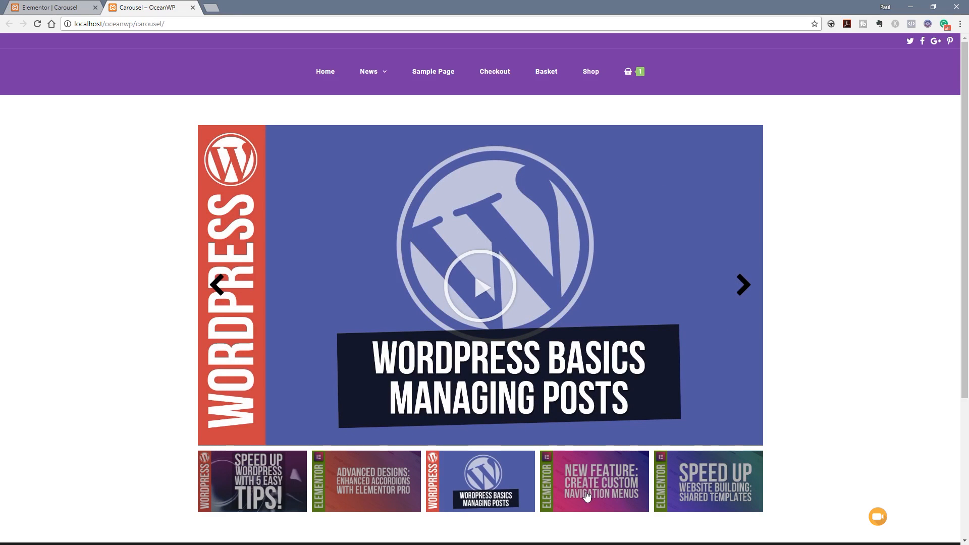
pyautogui.click(743, 285)
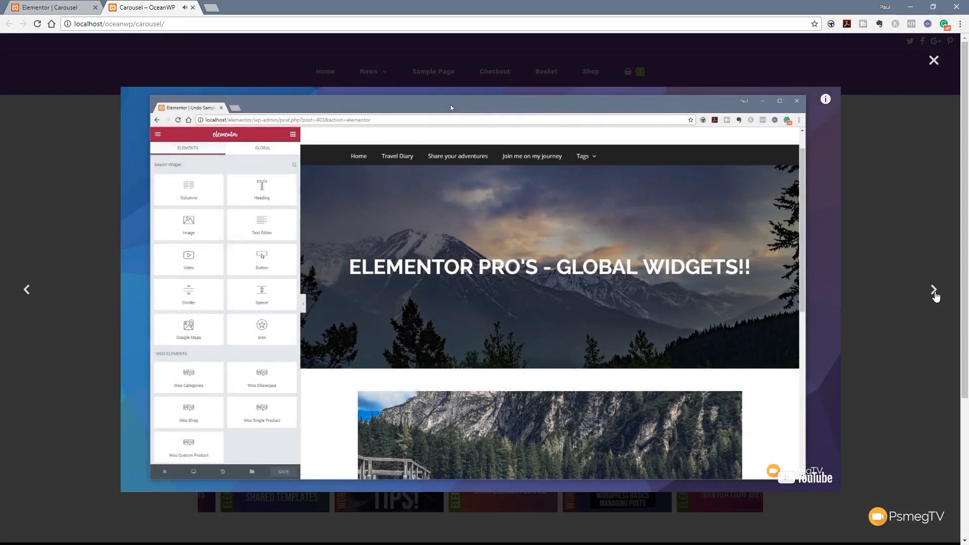
pyautogui.click(933, 60)
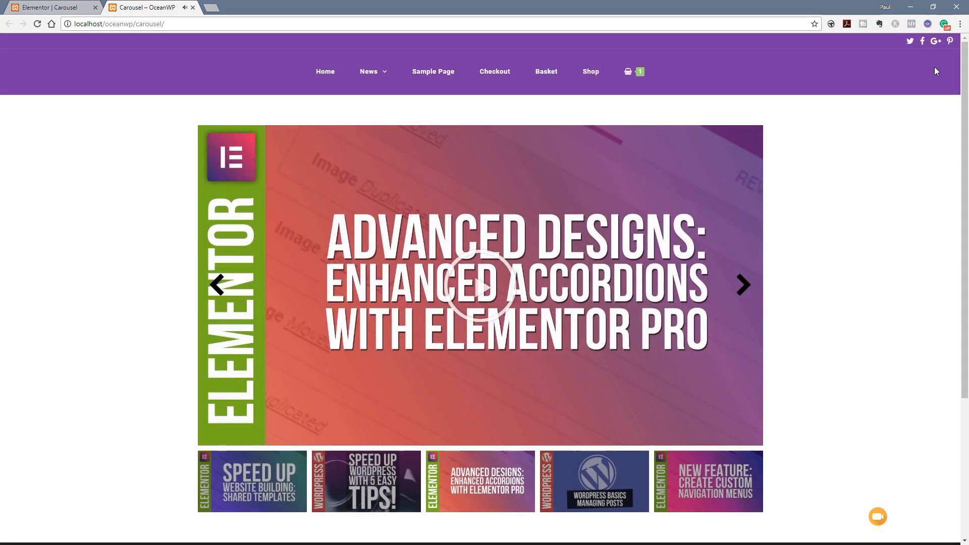